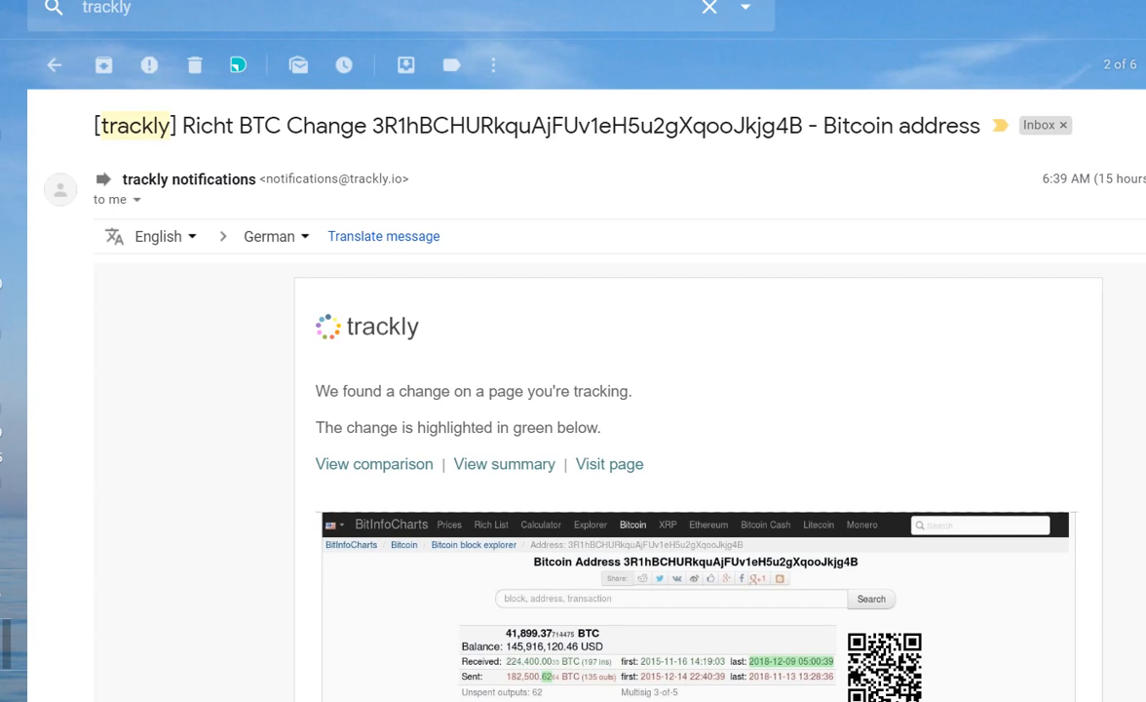
{"action": "mouse_move", "coordinate": [872, 254]}
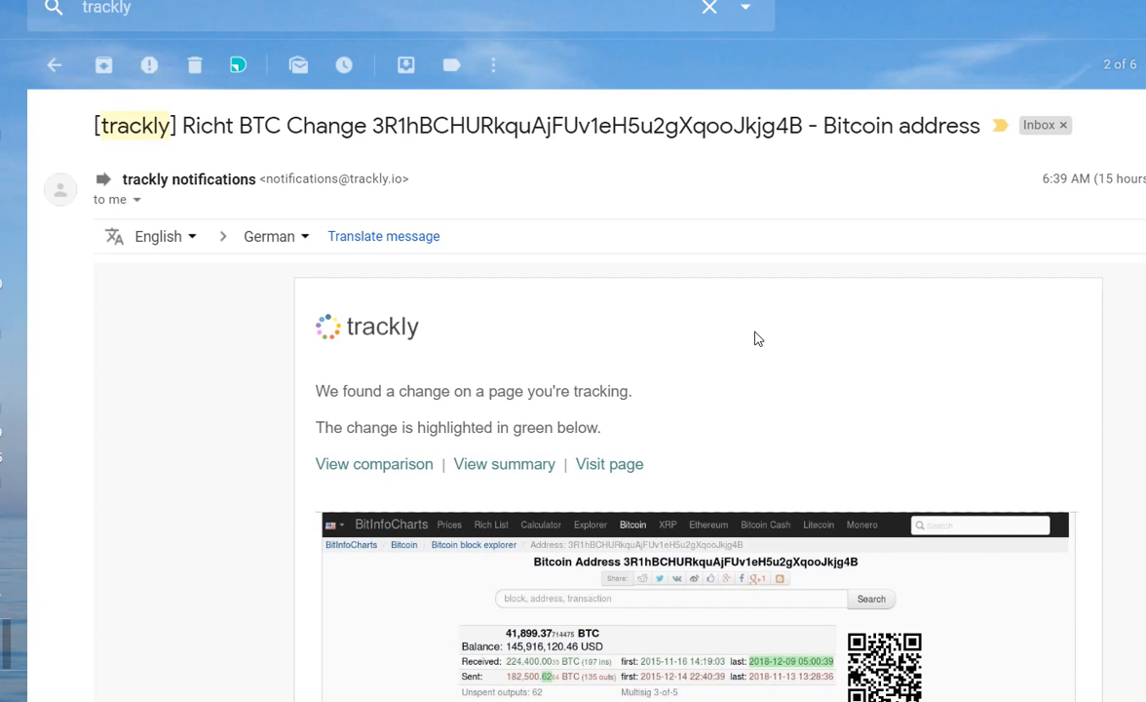
{"action": "mouse_move", "coordinate": [785, 254]}
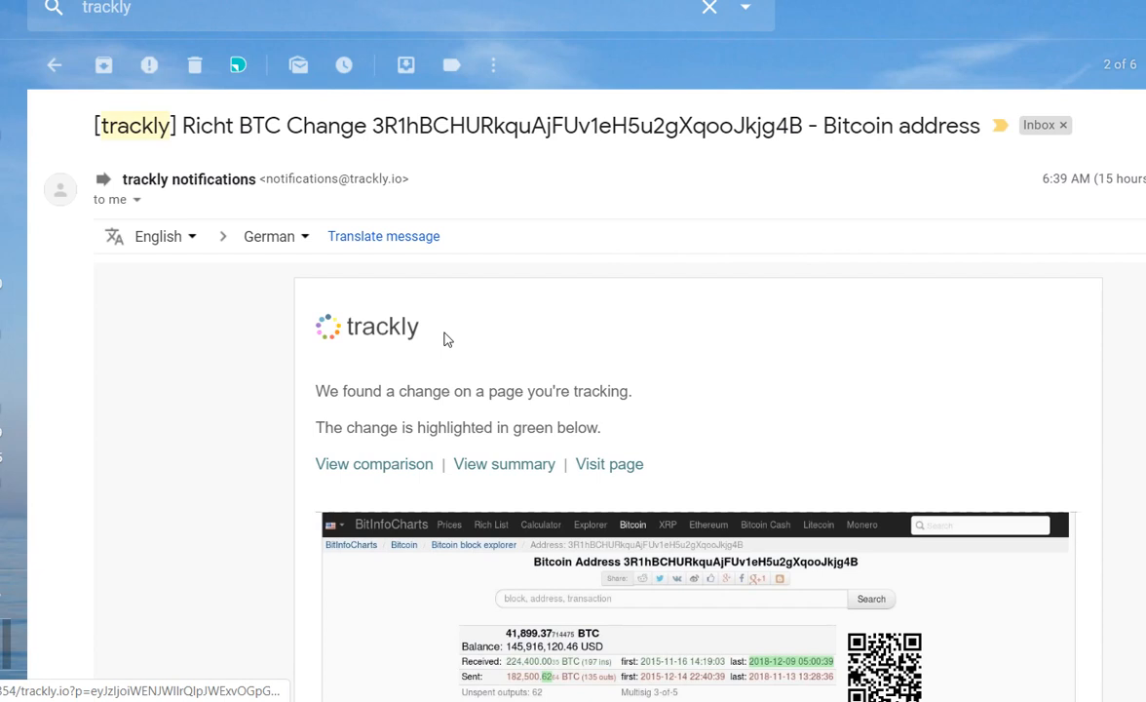
{"action": "mouse_move", "coordinate": [658, 299]}
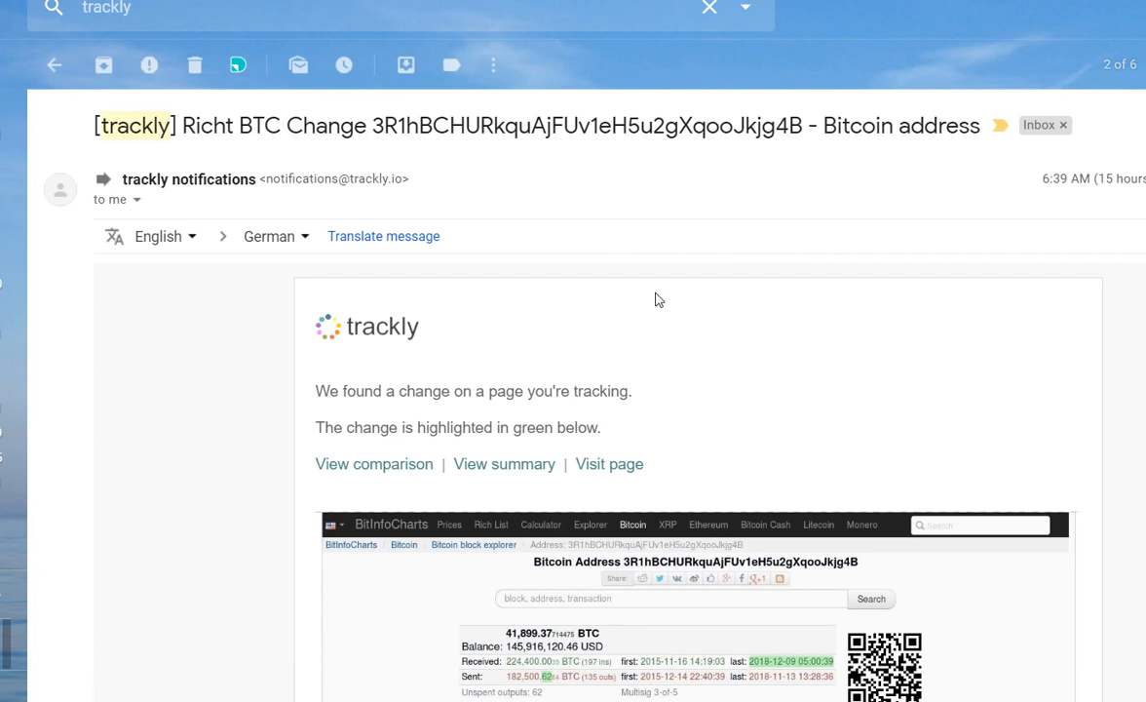
{"action": "mouse_move", "coordinate": [656, 321]}
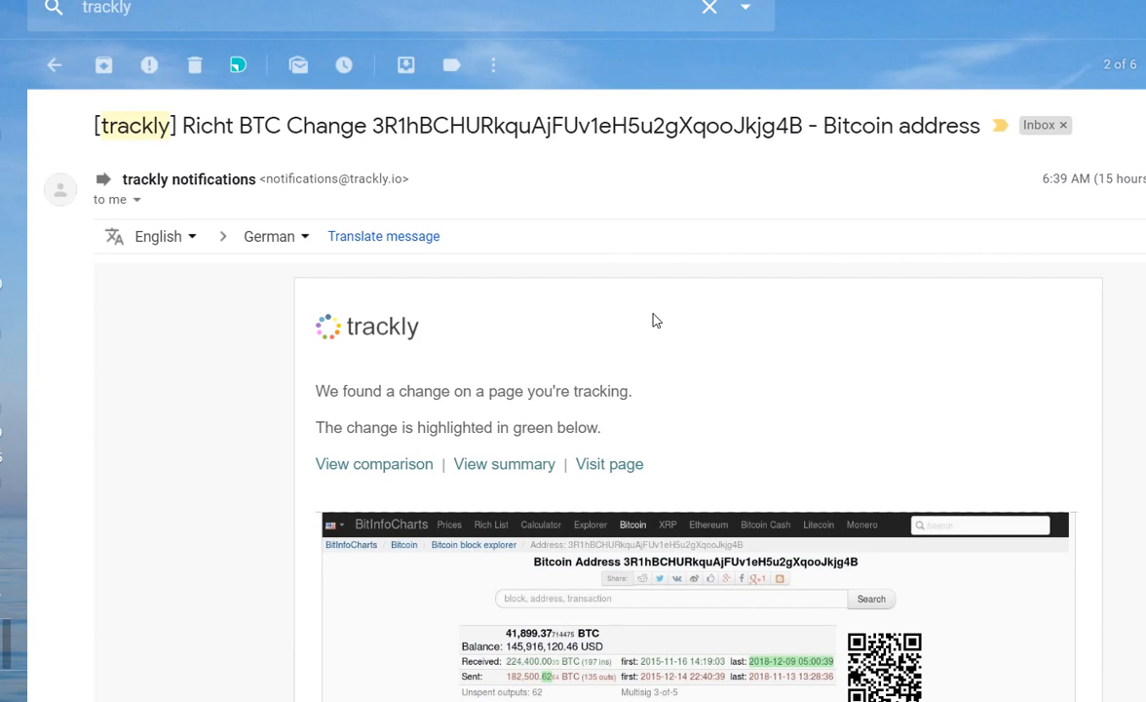
{"action": "mouse_move", "coordinate": [685, 352]}
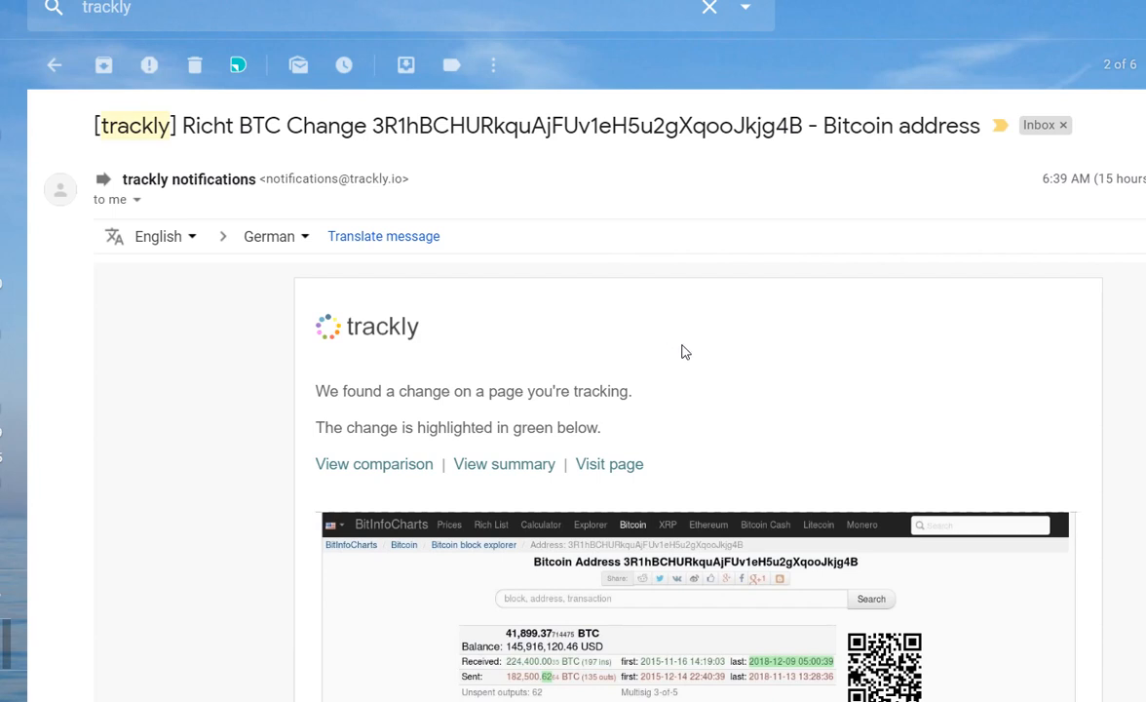
{"action": "mouse_move", "coordinate": [685, 339]}
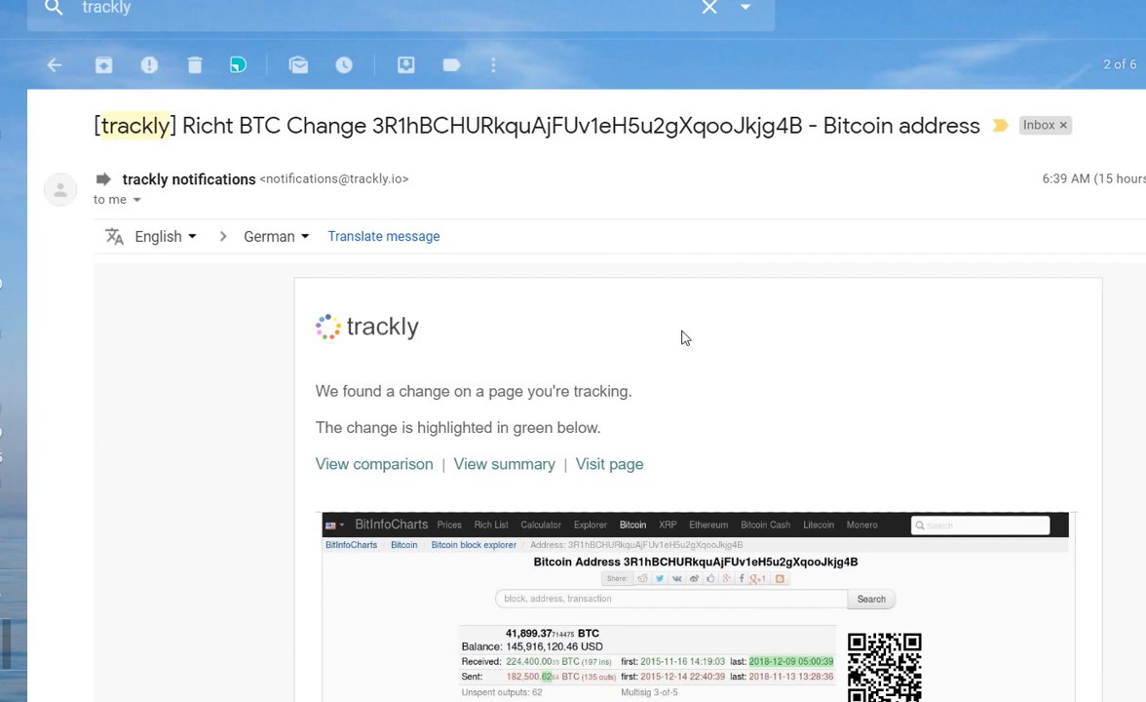
{"action": "mouse_move", "coordinate": [379, 353]}
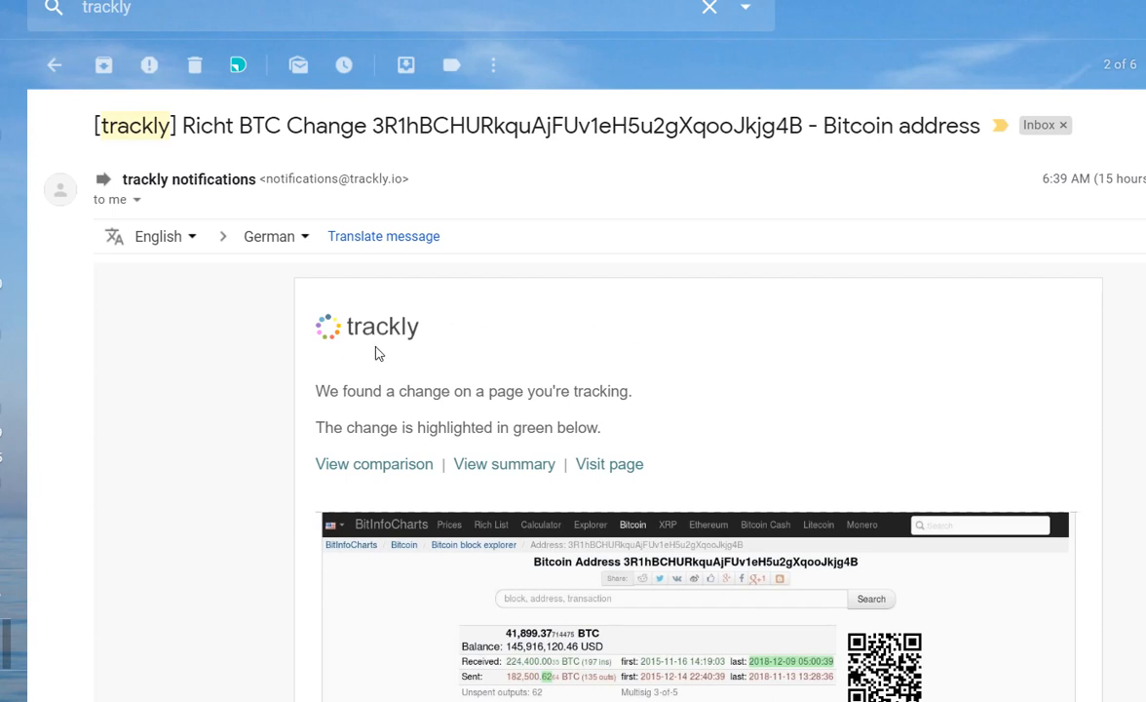
{"action": "mouse_move", "coordinate": [559, 346]}
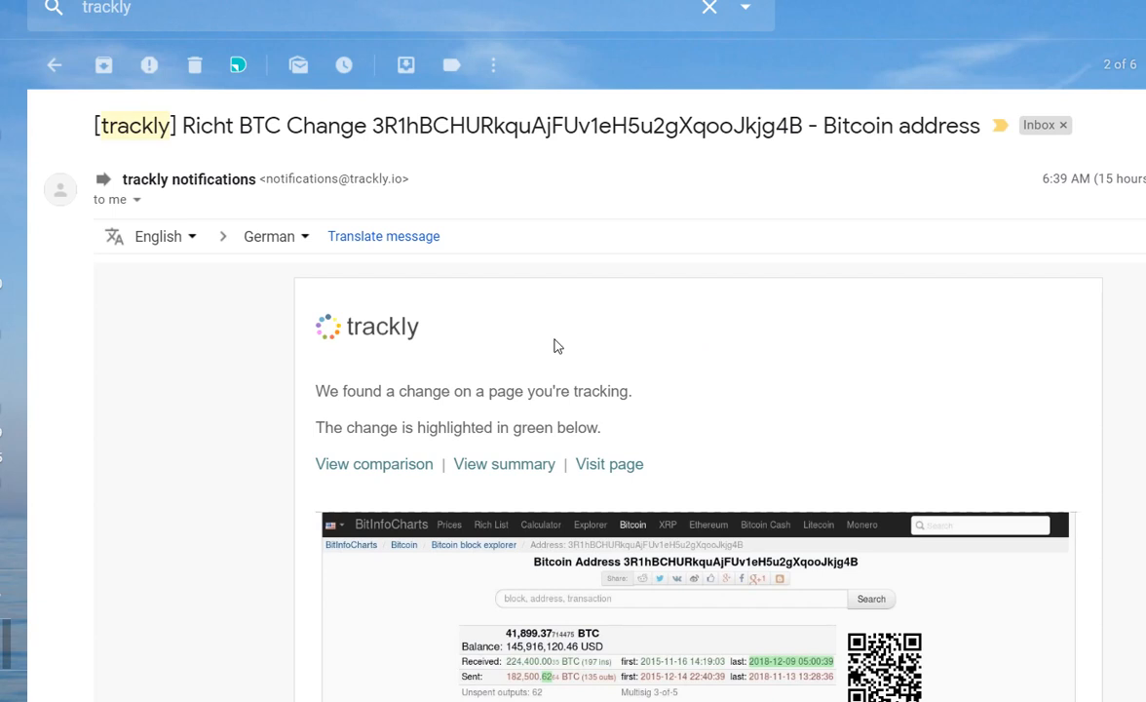
{"action": "mouse_move", "coordinate": [925, 603]}
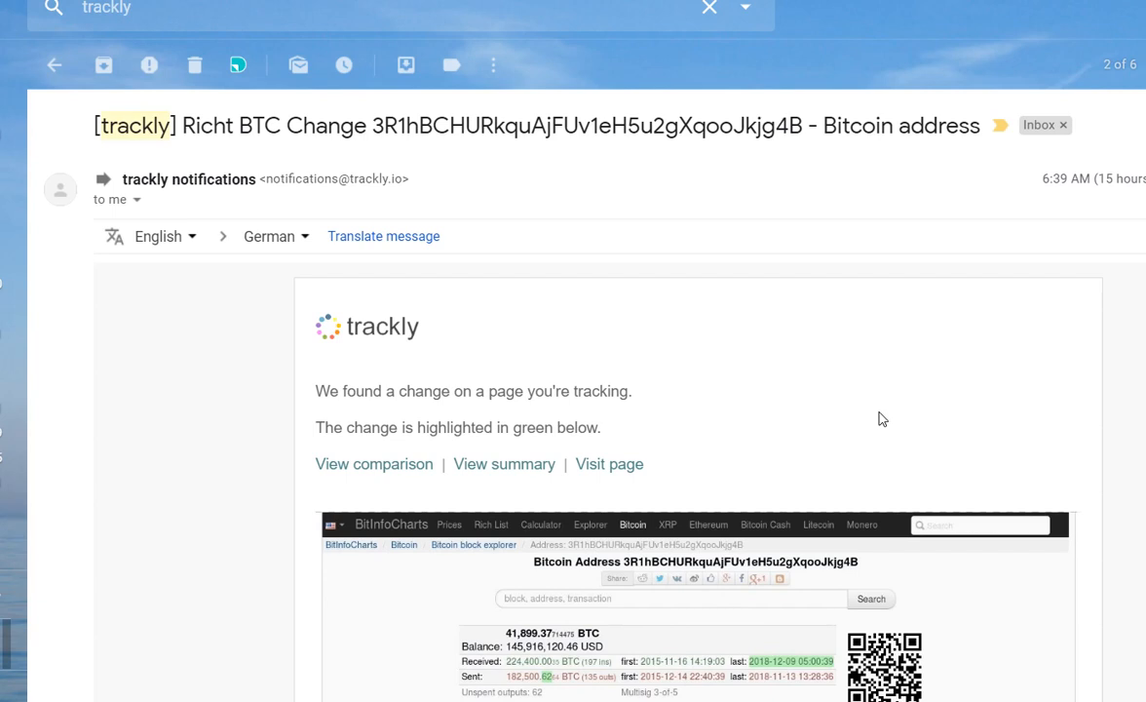
{"action": "mouse_move", "coordinate": [855, 419]}
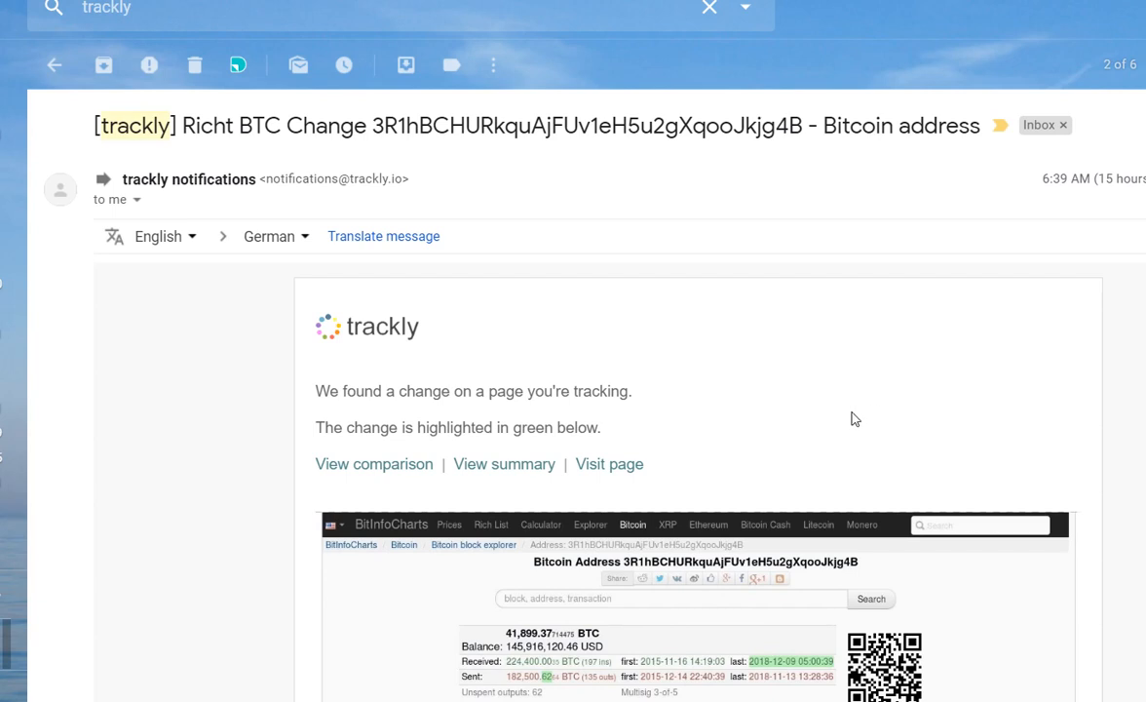
{"action": "mouse_move", "coordinate": [886, 410]}
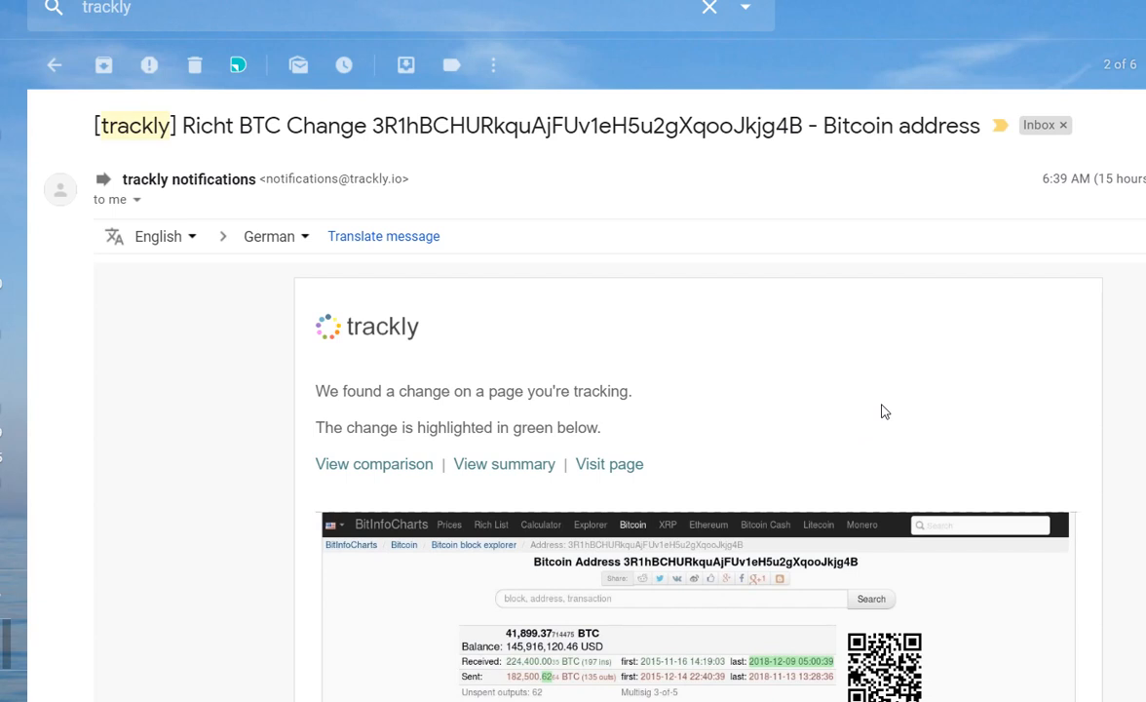
{"action": "mouse_move", "coordinate": [387, 335]}
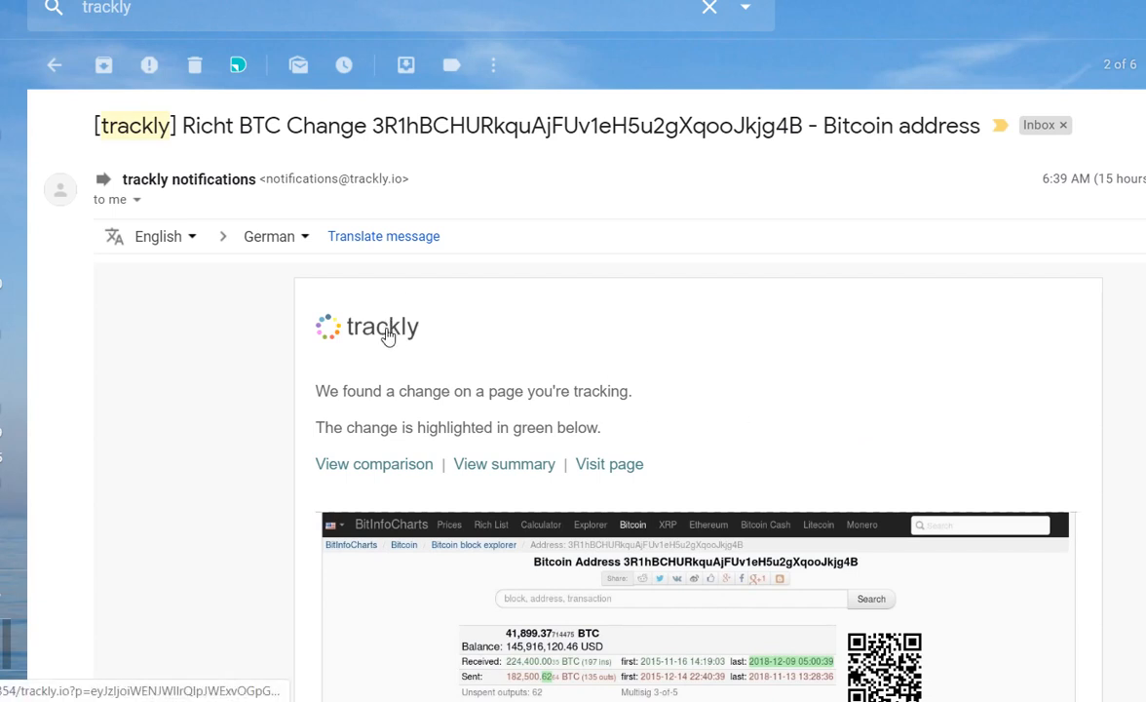
{"action": "mouse_move", "coordinate": [717, 307]}
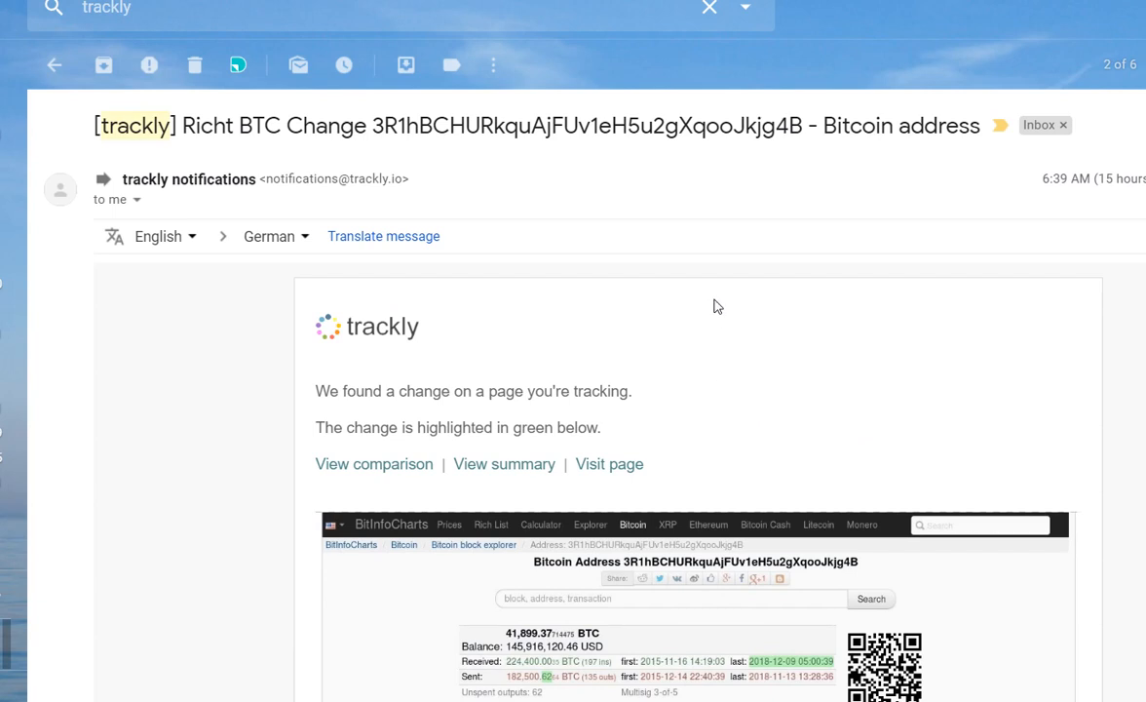
{"action": "mouse_move", "coordinate": [324, 92]}
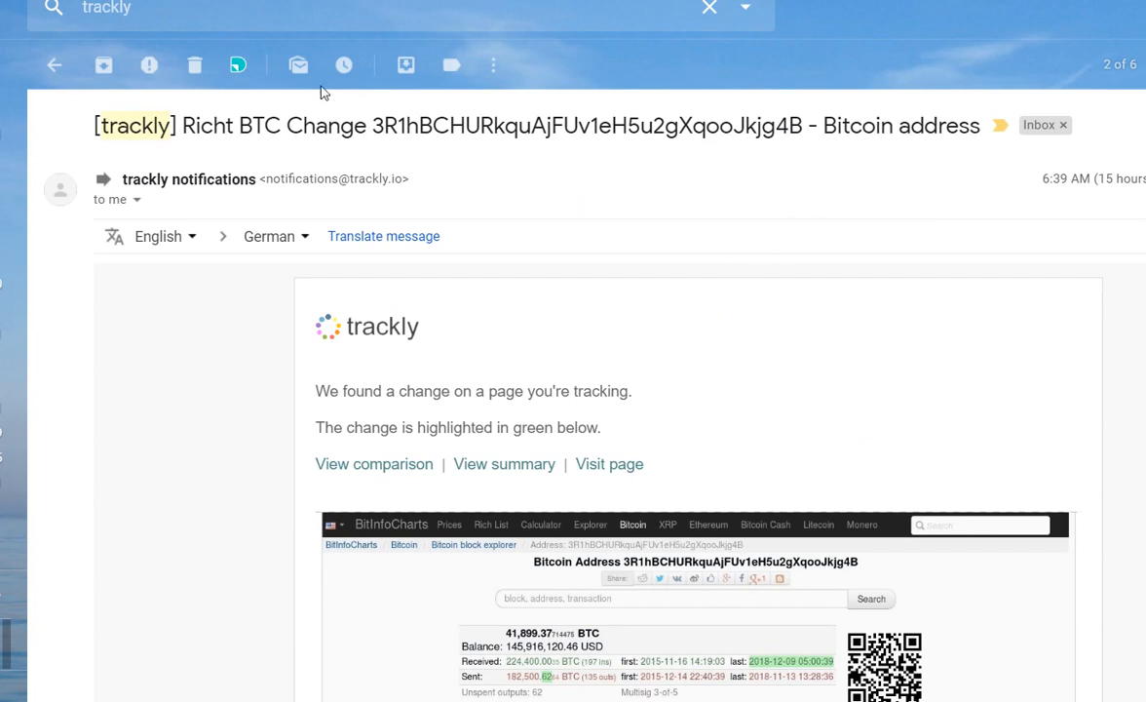
{"action": "mouse_move", "coordinate": [604, 240]}
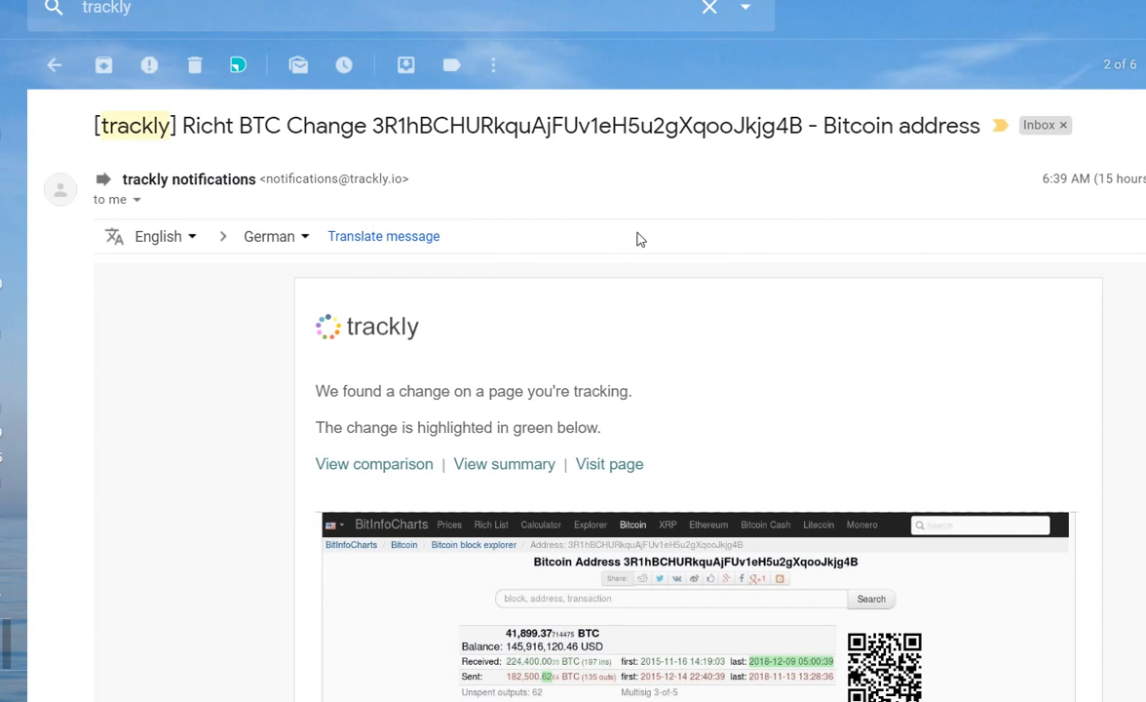
Scroll down the trackly email to the balance chart and highlighted latest transaction row
{"action": "scroll", "scroll_direction": "down", "scroll_amount": 3}
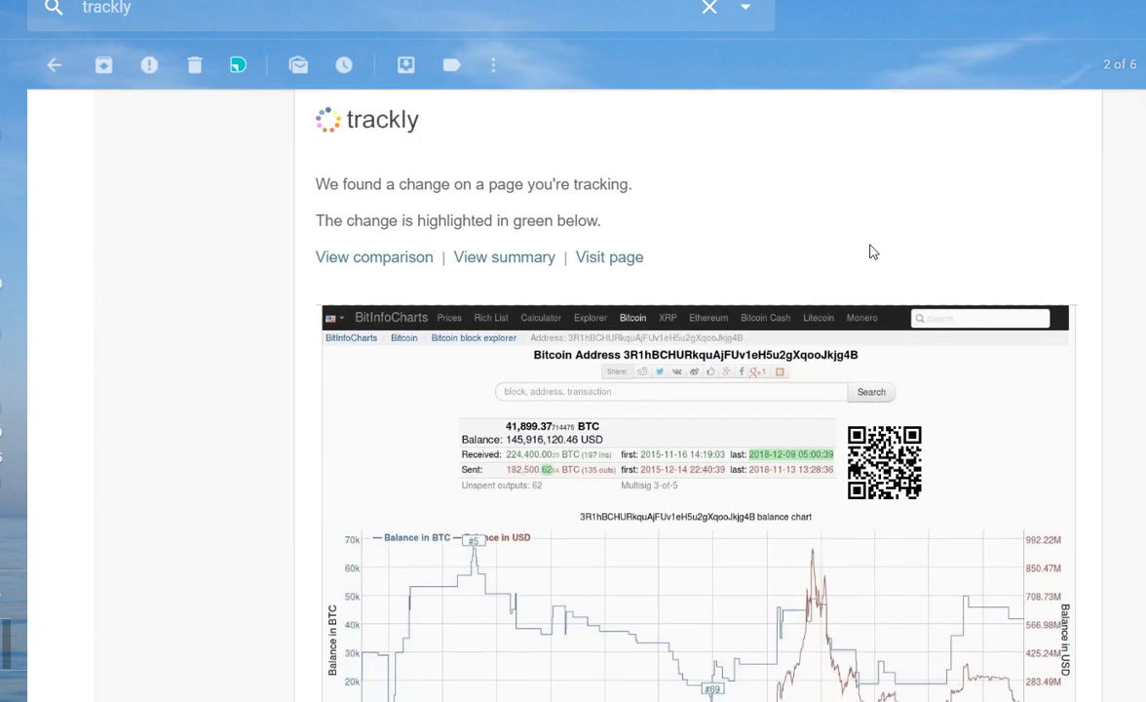
{"action": "mouse_move", "coordinate": [878, 247]}
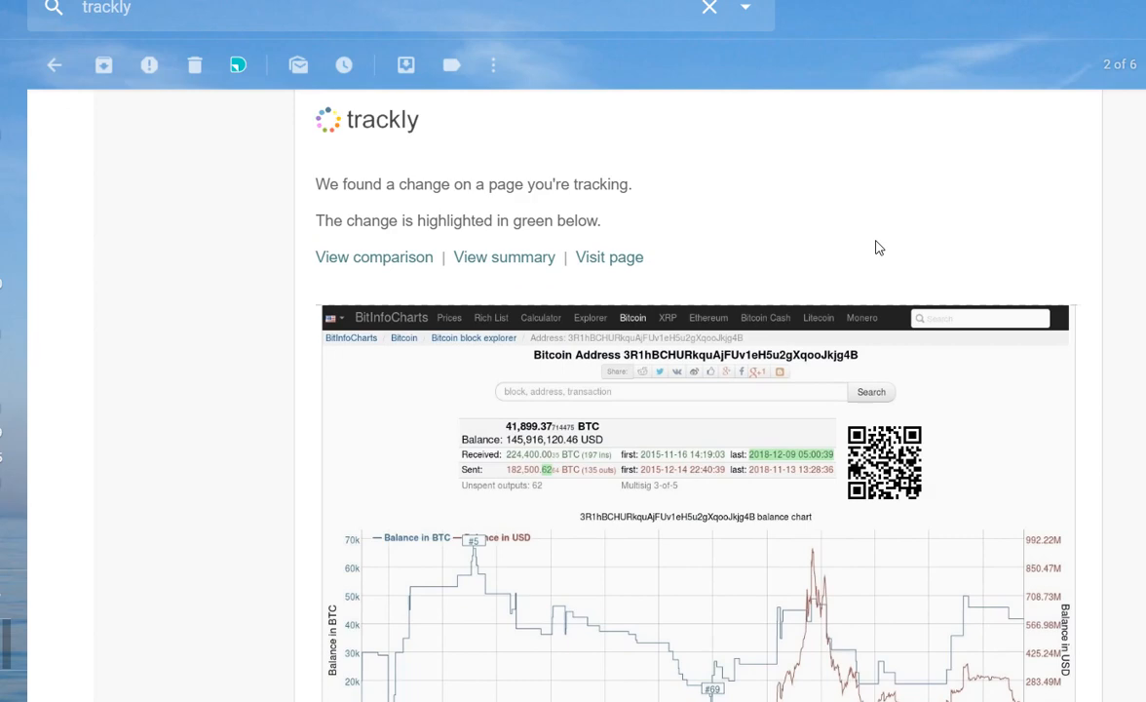
{"action": "scroll", "scroll_direction": "down", "scroll_amount": 3}
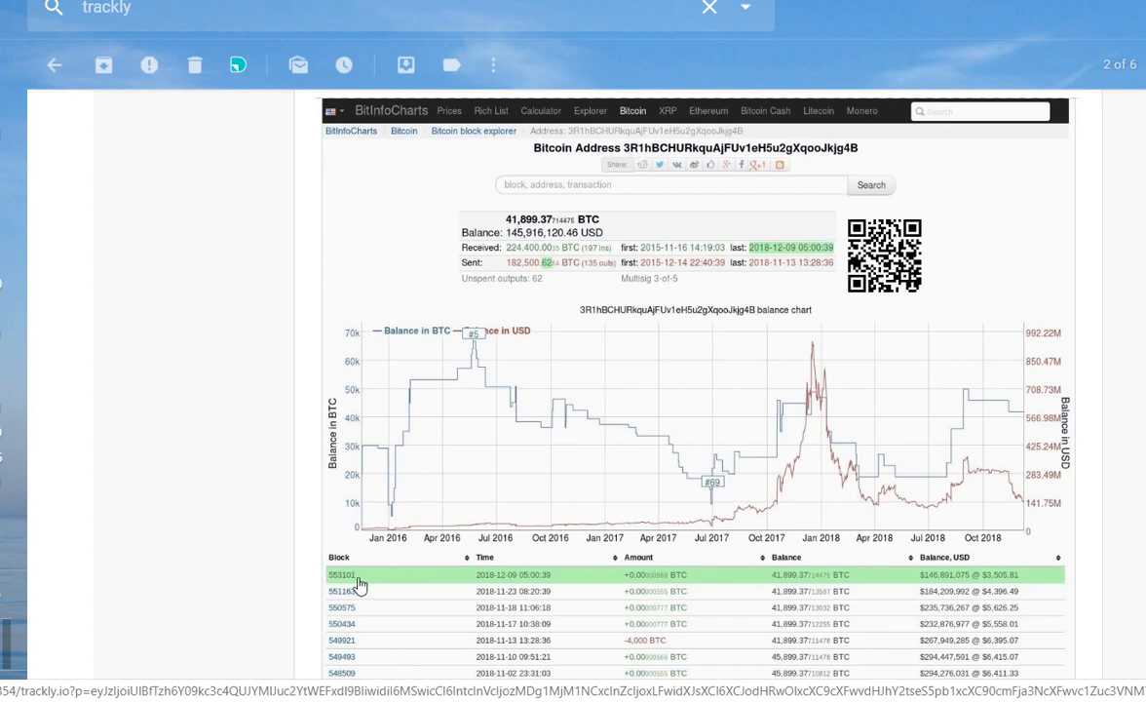
{"action": "mouse_move", "coordinate": [729, 581]}
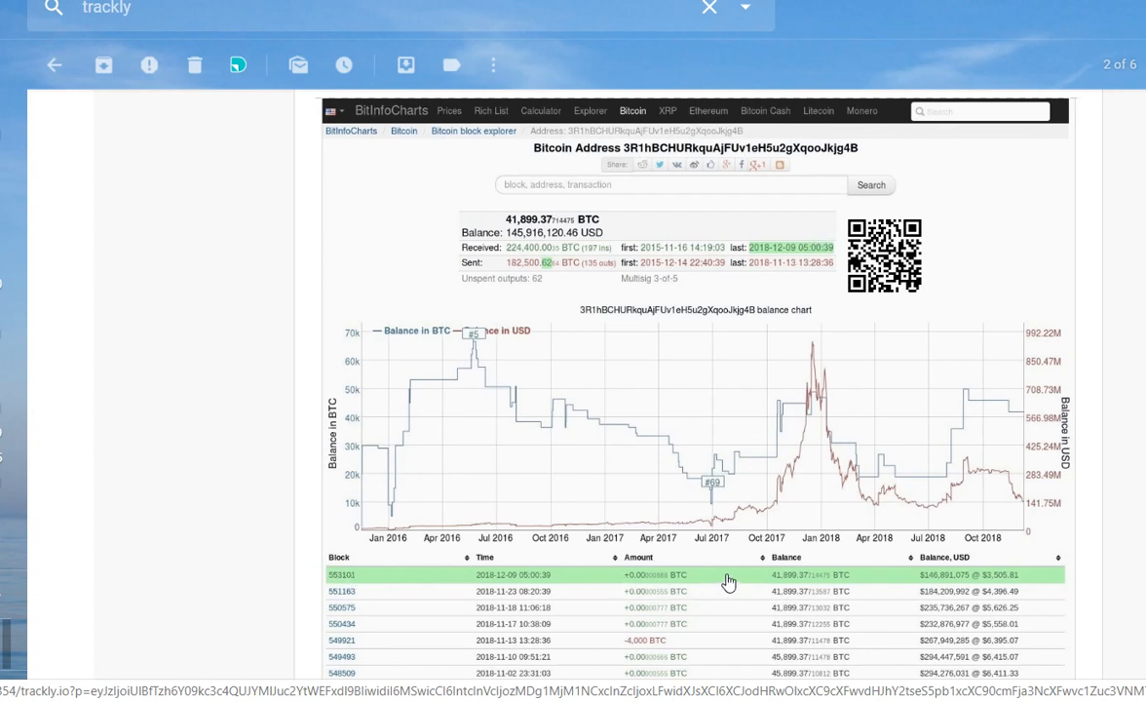
{"action": "mouse_move", "coordinate": [682, 574]}
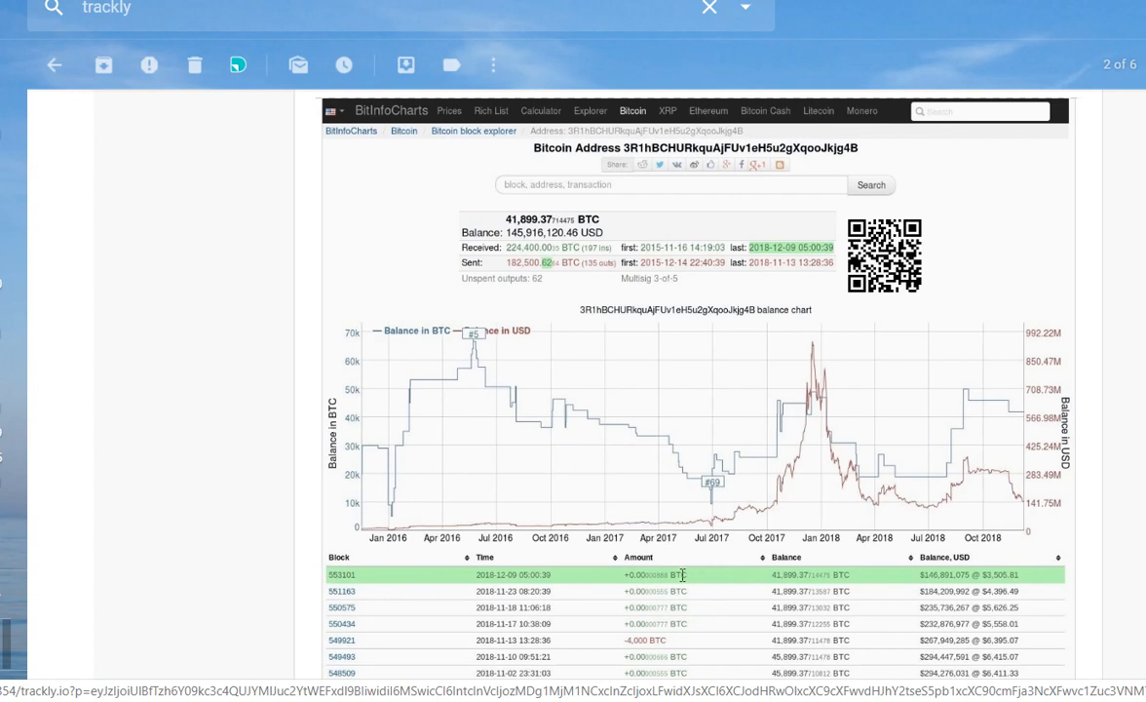
{"action": "mouse_move", "coordinate": [680, 571]}
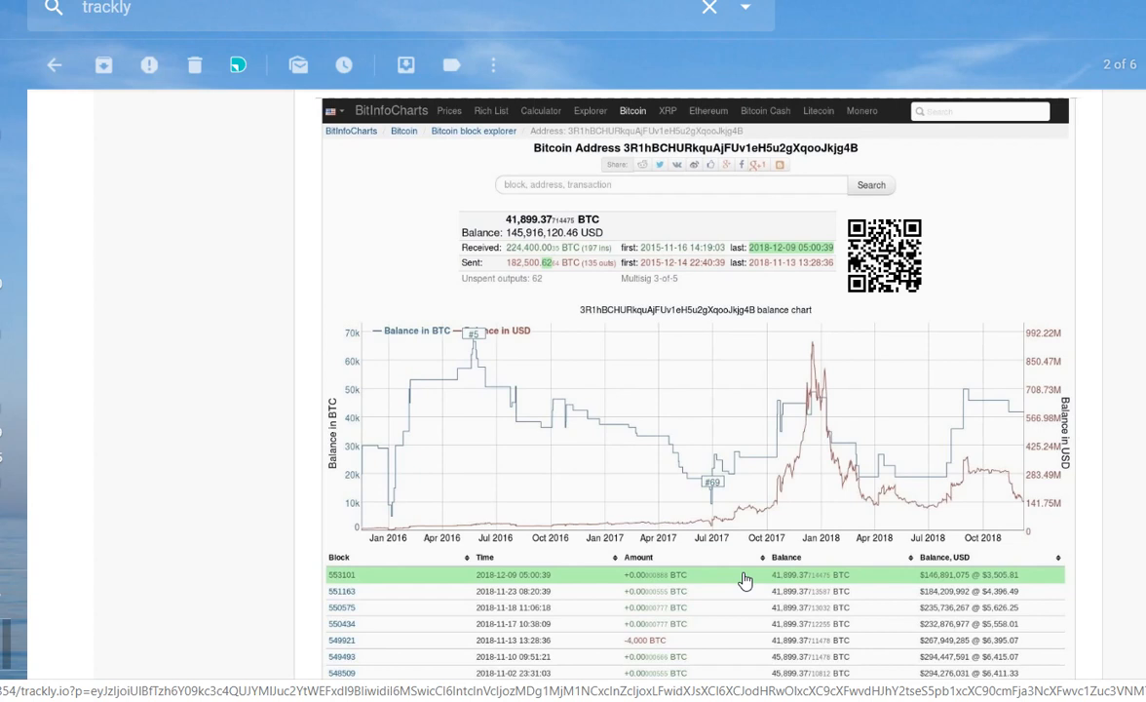
{"action": "mouse_move", "coordinate": [739, 576]}
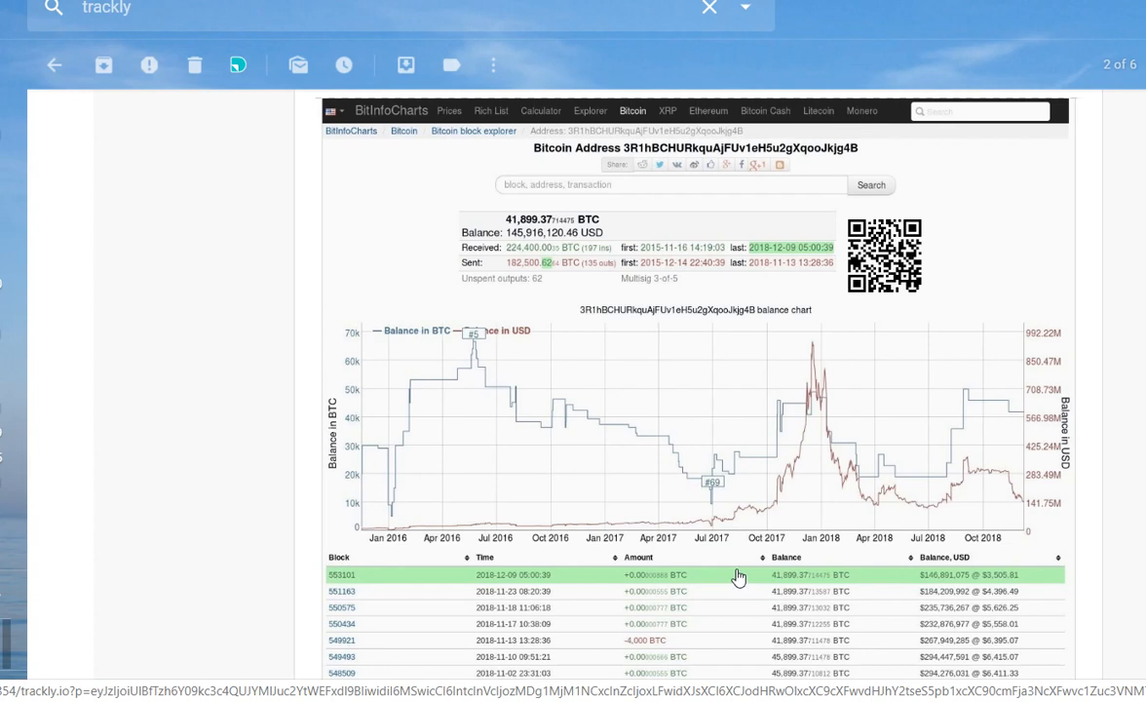
{"action": "mouse_move", "coordinate": [887, 545]}
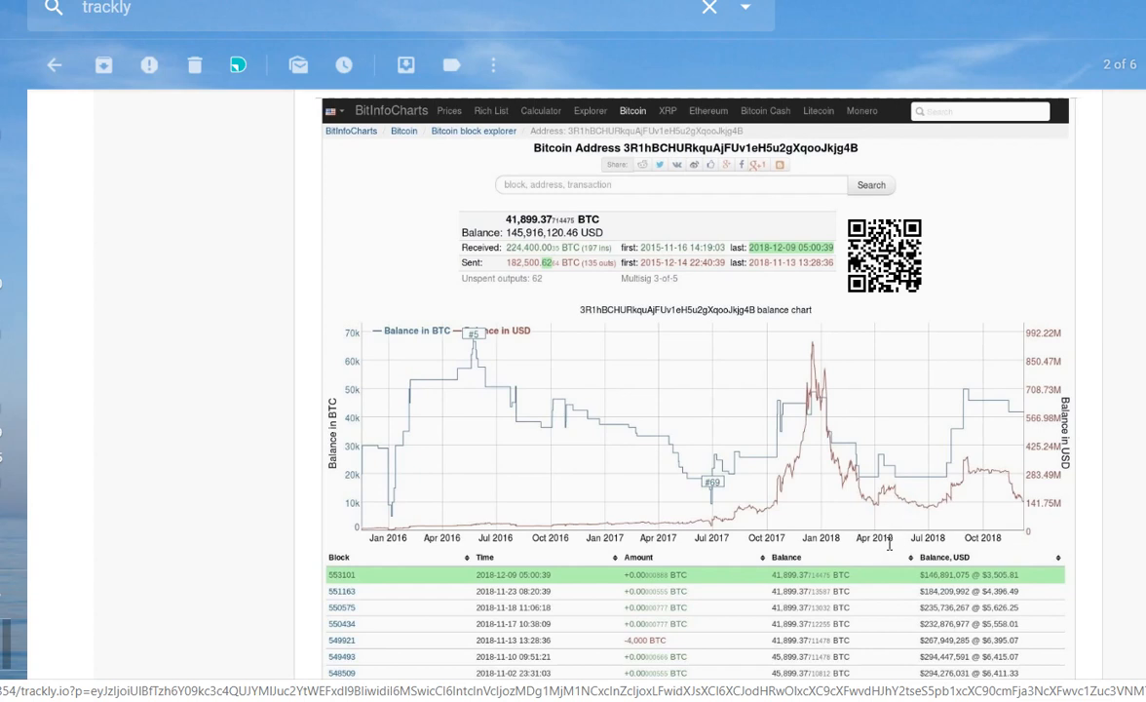
{"action": "mouse_move", "coordinate": [826, 379]}
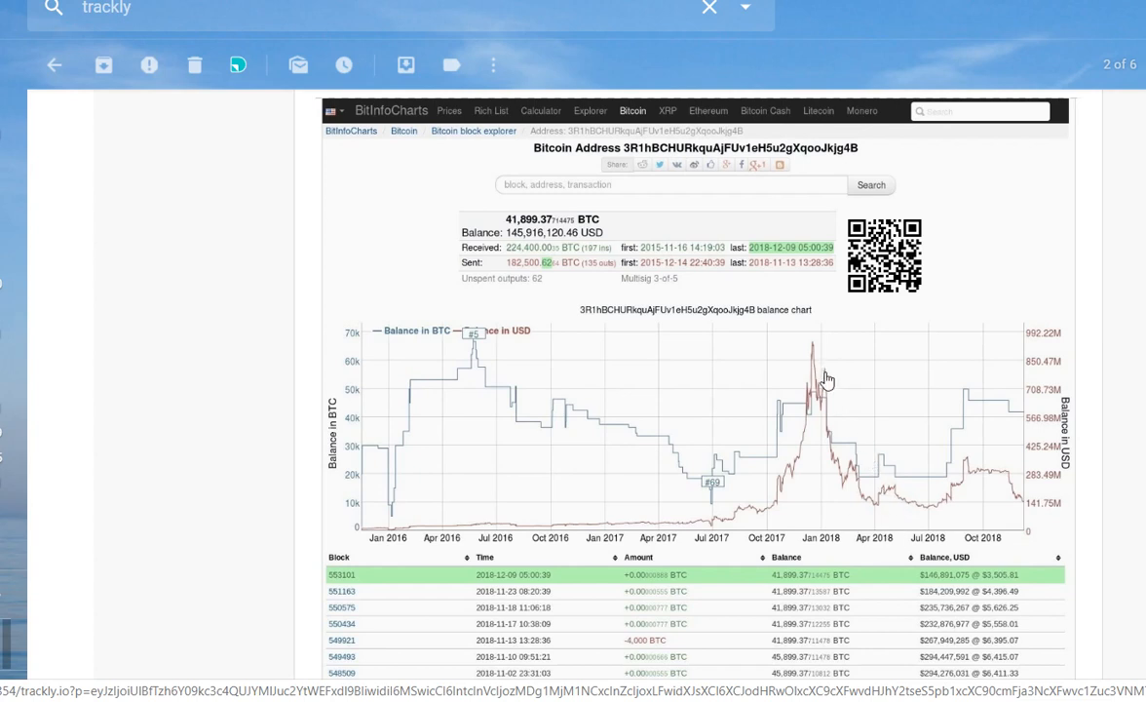
{"action": "mouse_move", "coordinate": [824, 615]}
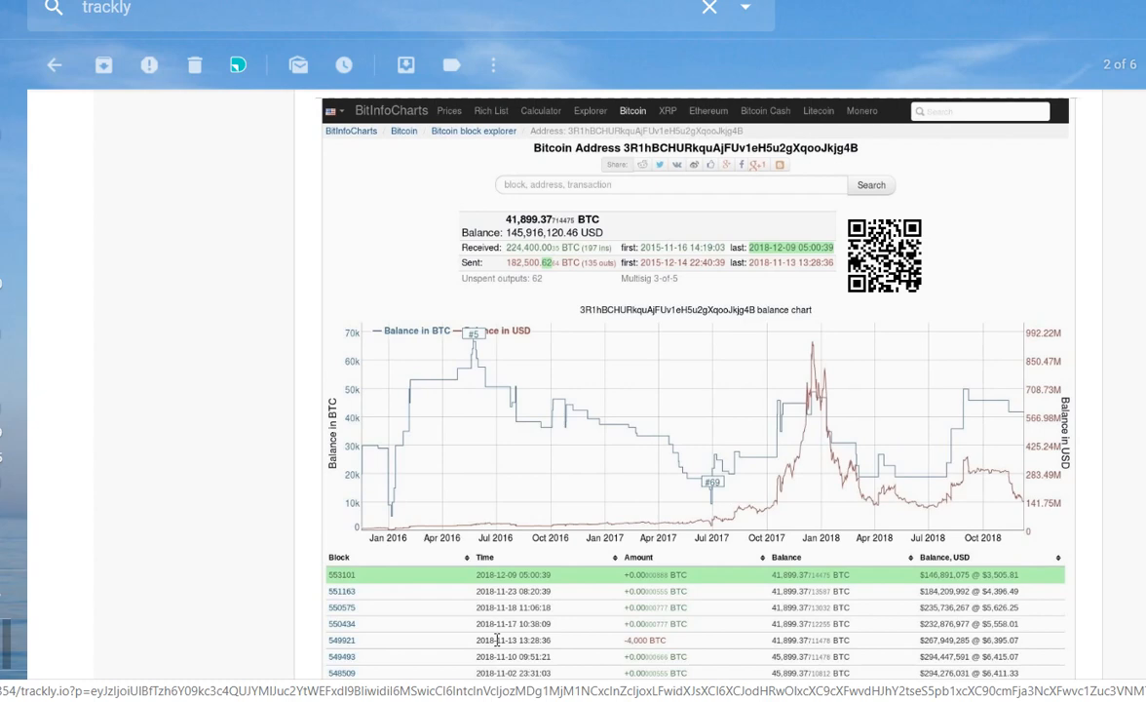
{"action": "mouse_move", "coordinate": [684, 491]}
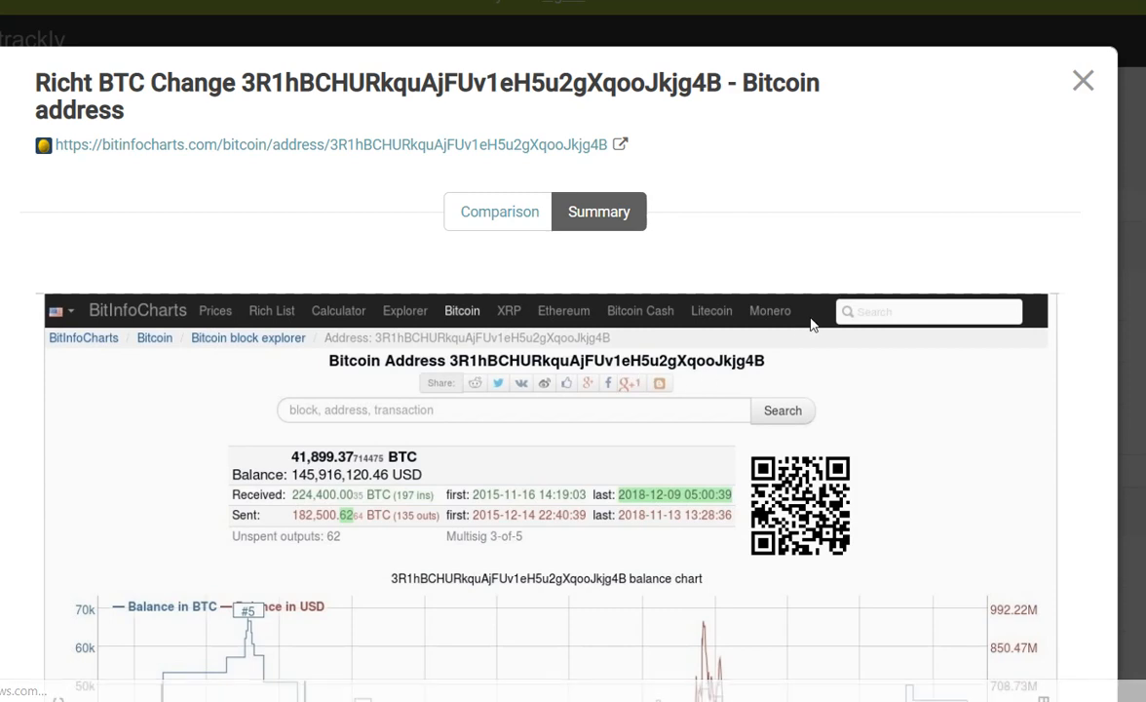
{"action": "scroll", "scroll_direction": "down", "scroll_amount": 3}
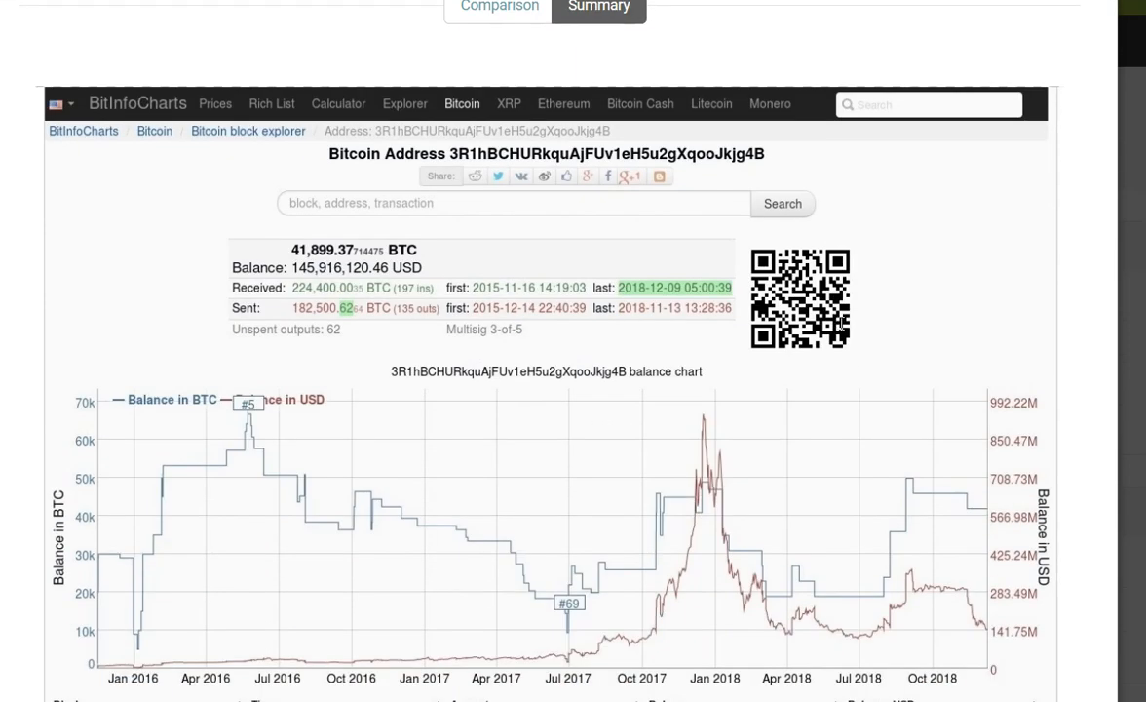
{"action": "scroll", "scroll_direction": "down", "scroll_amount": 3}
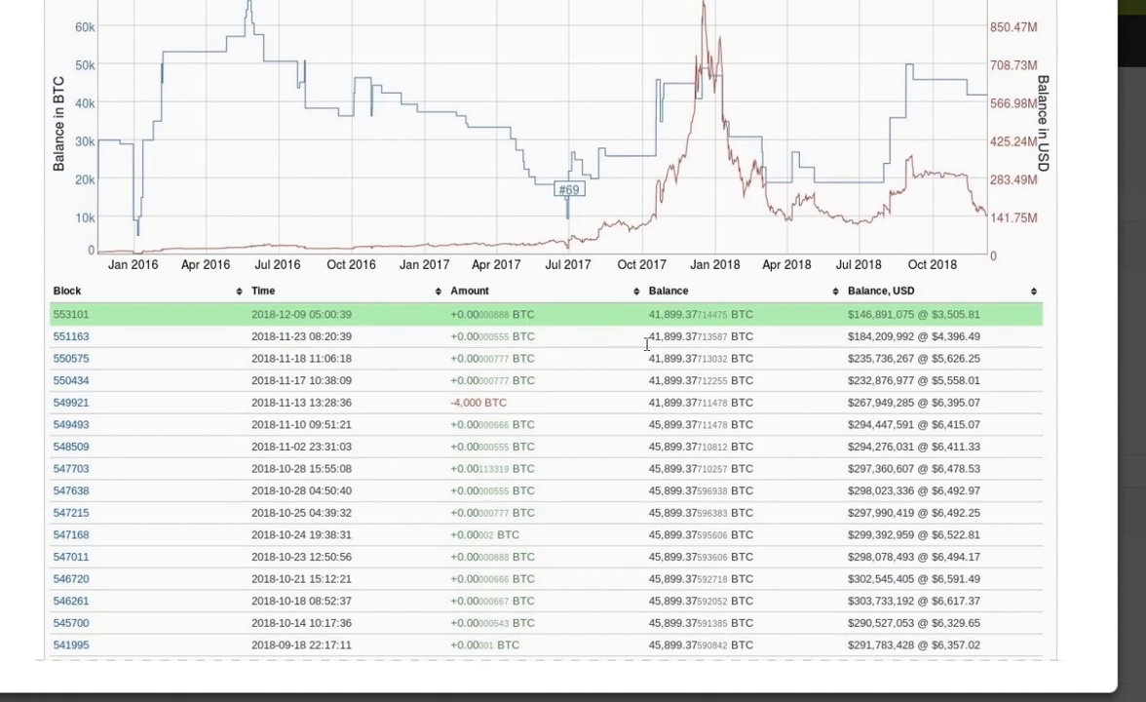
{"action": "double_click", "coordinate": [477, 402]}
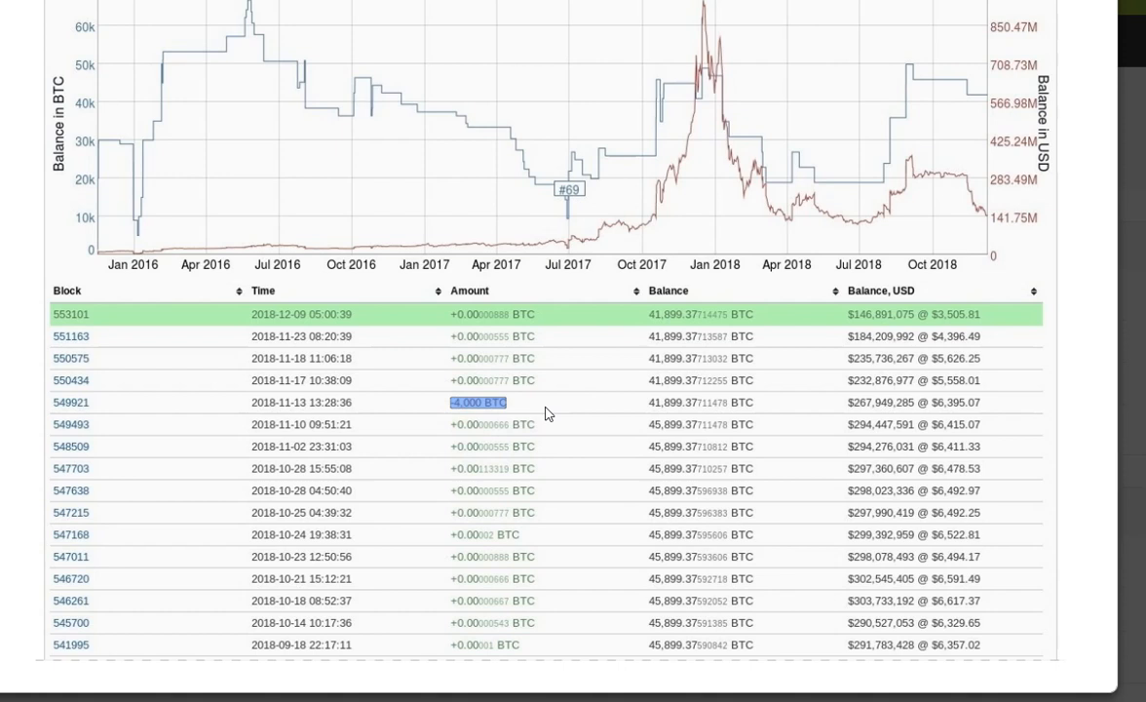
{"action": "mouse_move", "coordinate": [255, 417]}
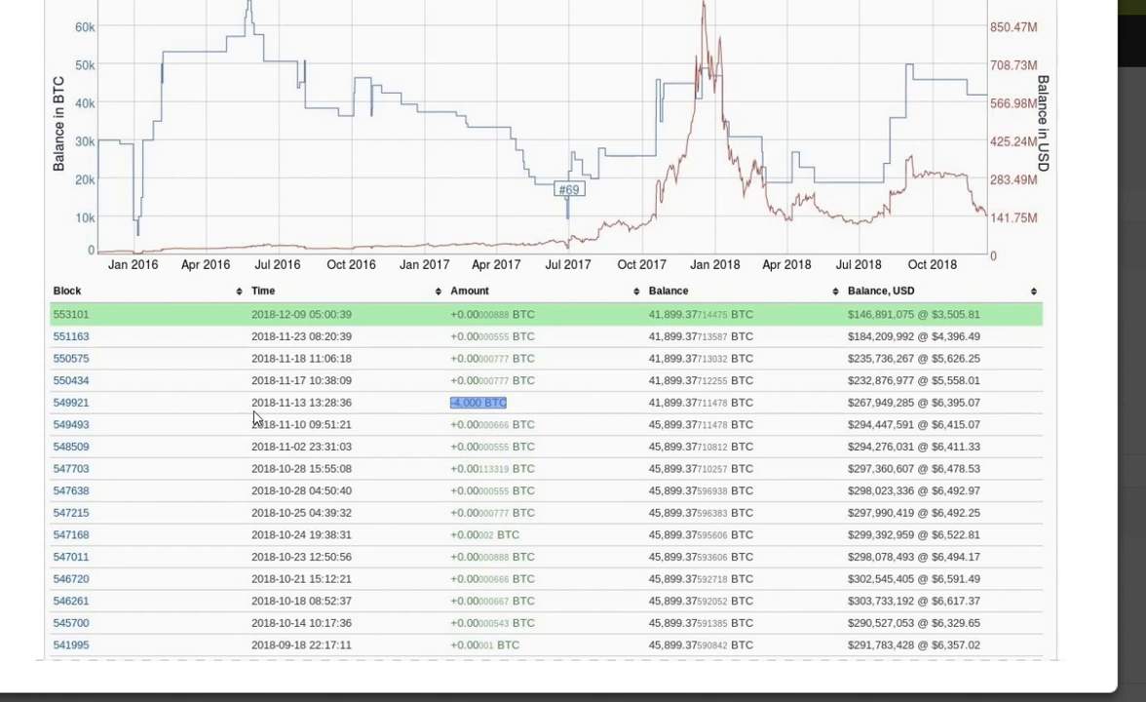
{"action": "mouse_move", "coordinate": [741, 404]}
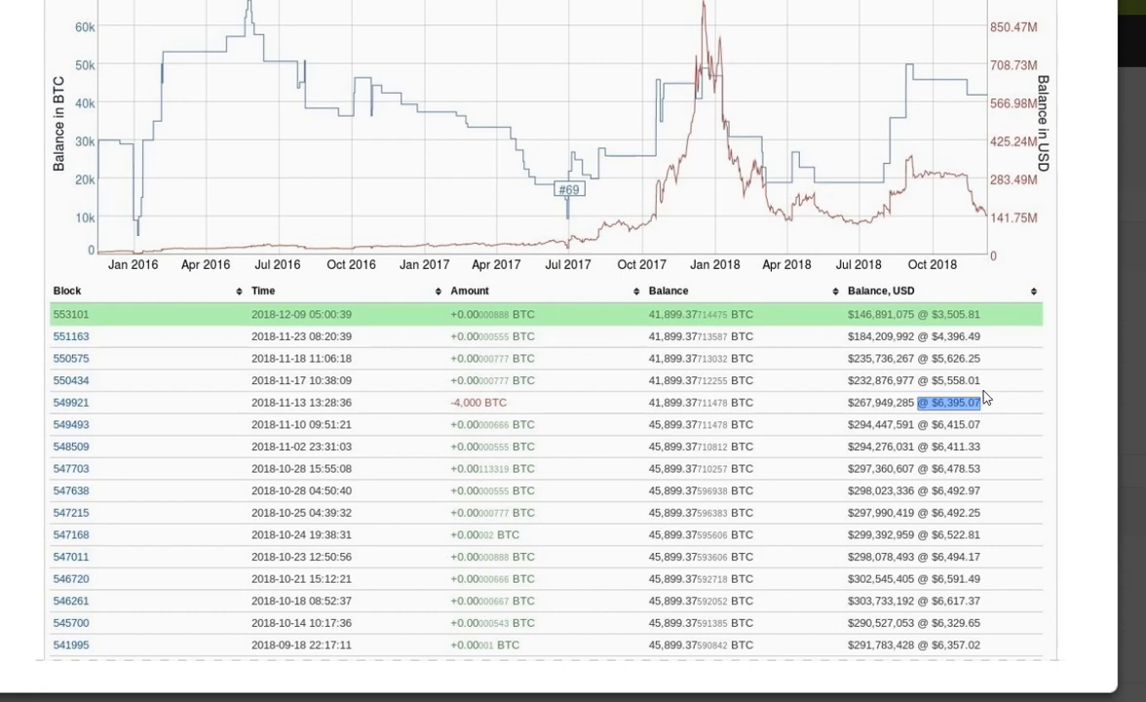
{"action": "mouse_move", "coordinate": [988, 349]}
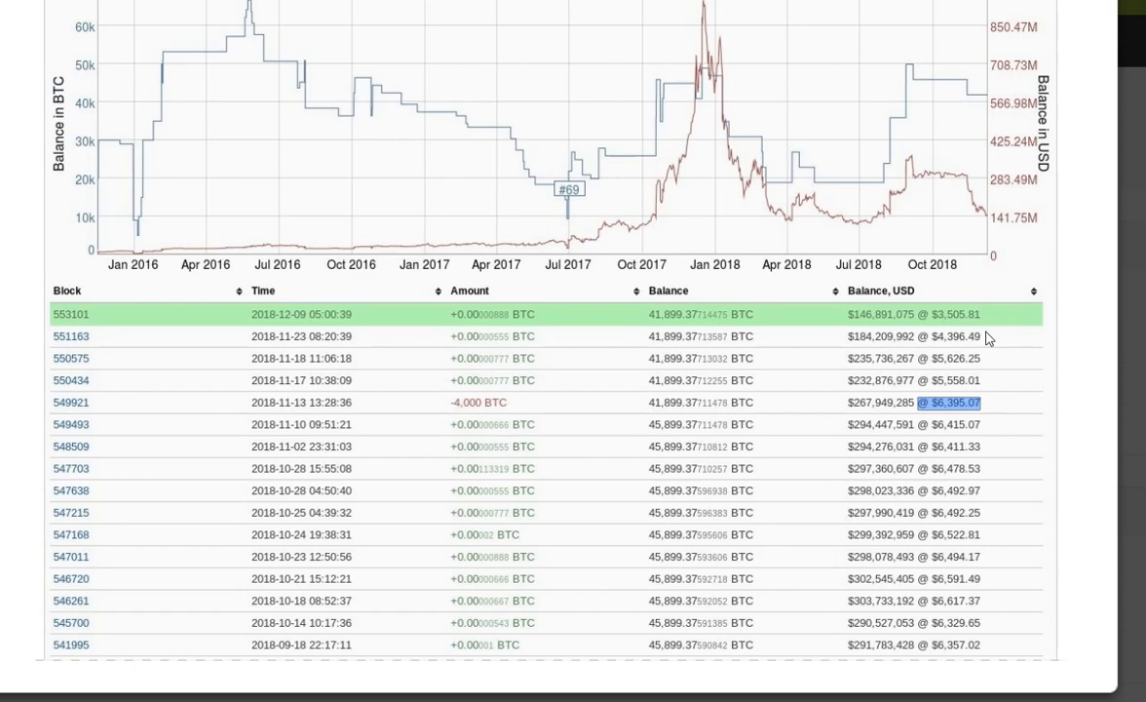
{"action": "mouse_move", "coordinate": [1057, 414]}
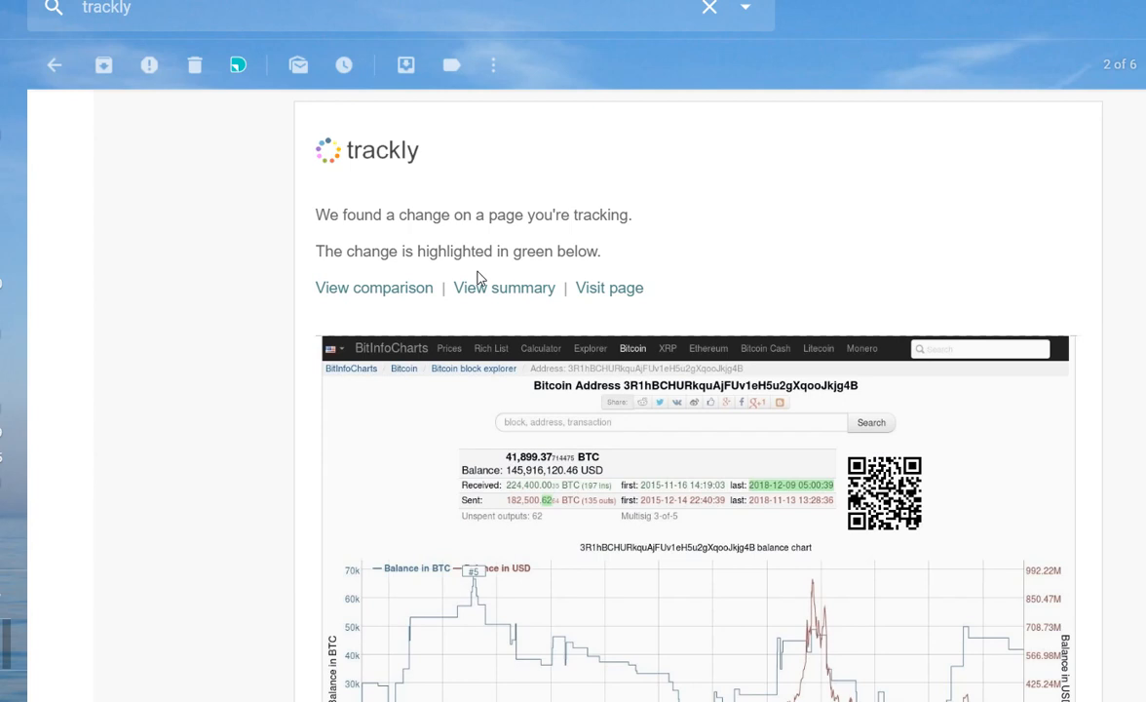
{"action": "mouse_move", "coordinate": [679, 416]}
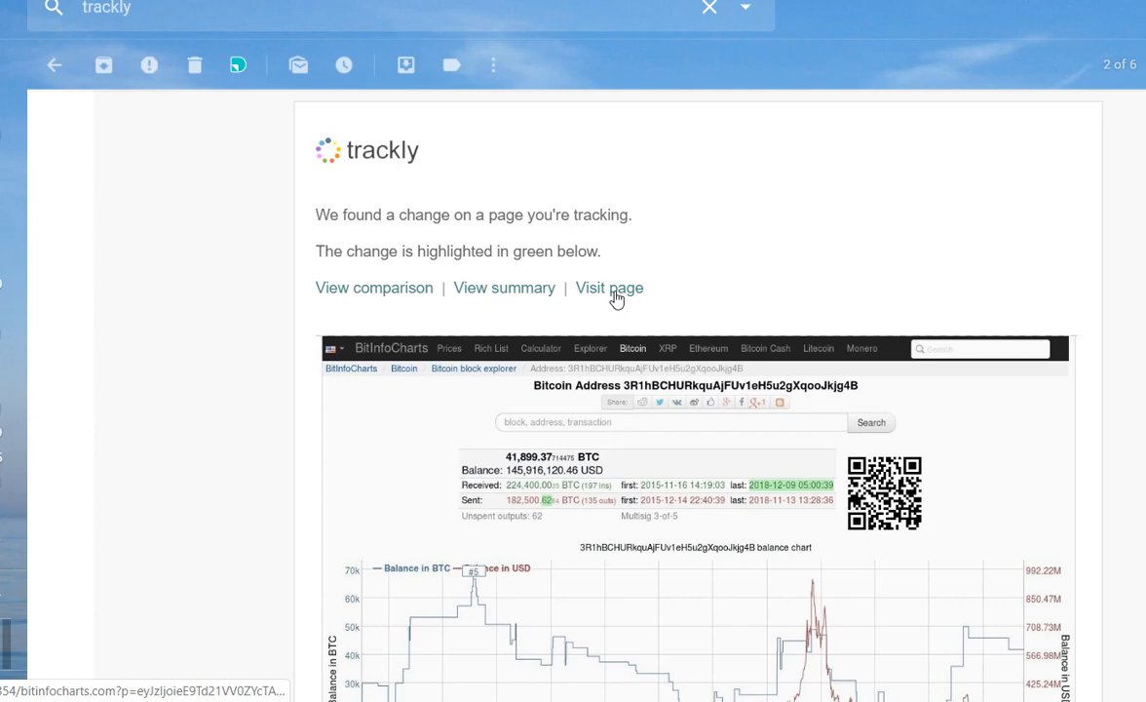
Follow the alert's 'Visit page' link to the live BitInfoCharts address page
{"action": "left_click", "coordinate": [609, 288]}
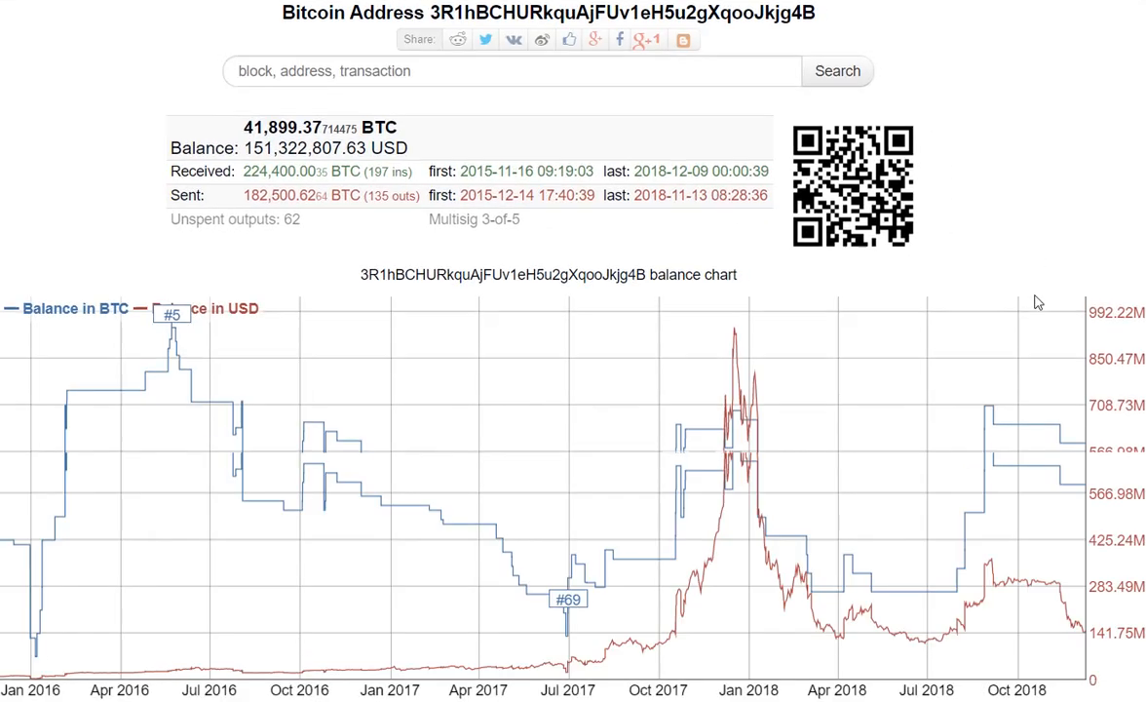
{"action": "scroll", "scroll_direction": "down", "scroll_amount": 3}
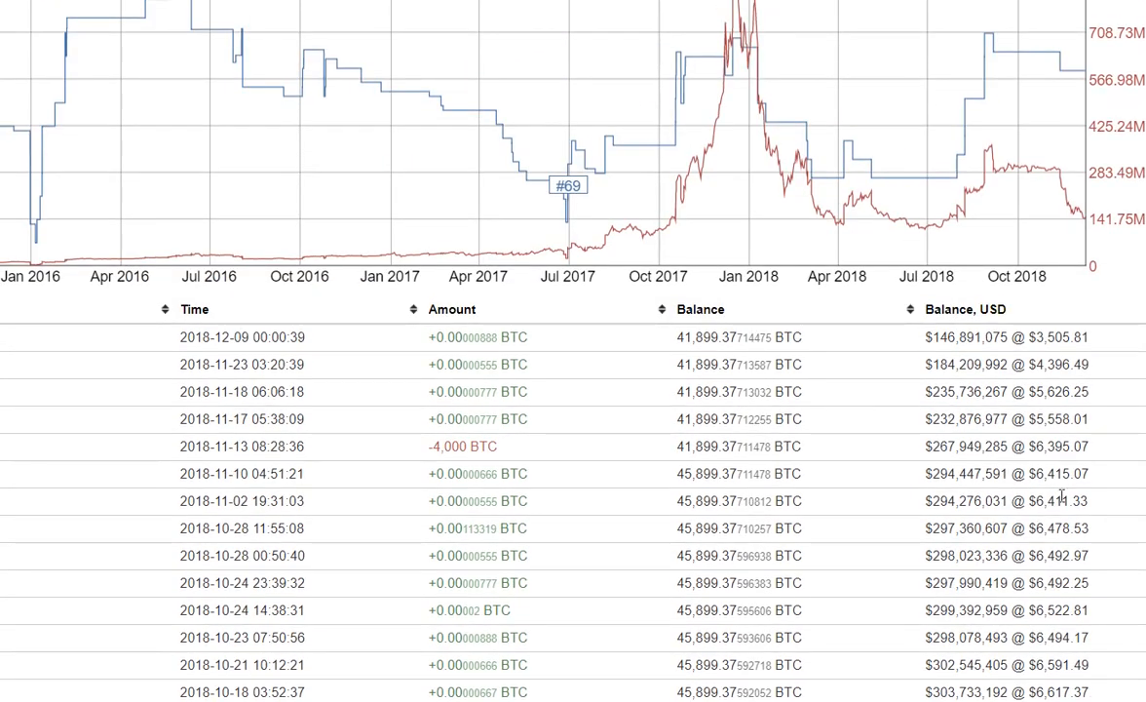
{"action": "mouse_move", "coordinate": [421, 456]}
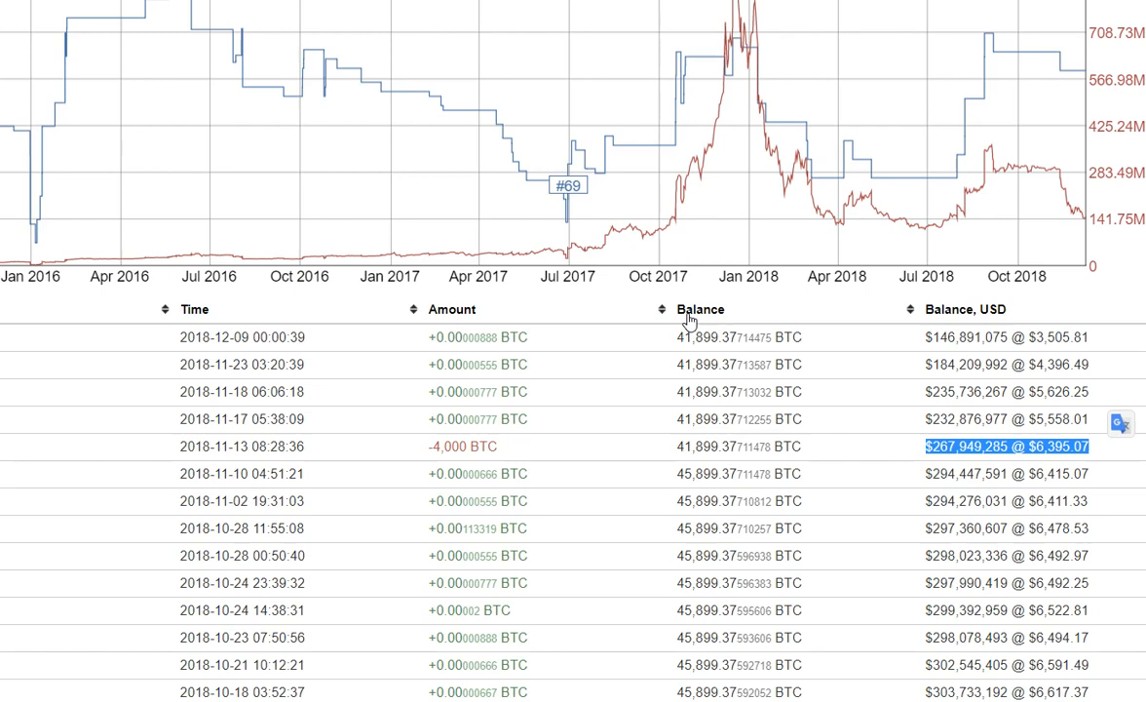
{"action": "mouse_move", "coordinate": [1040, 330]}
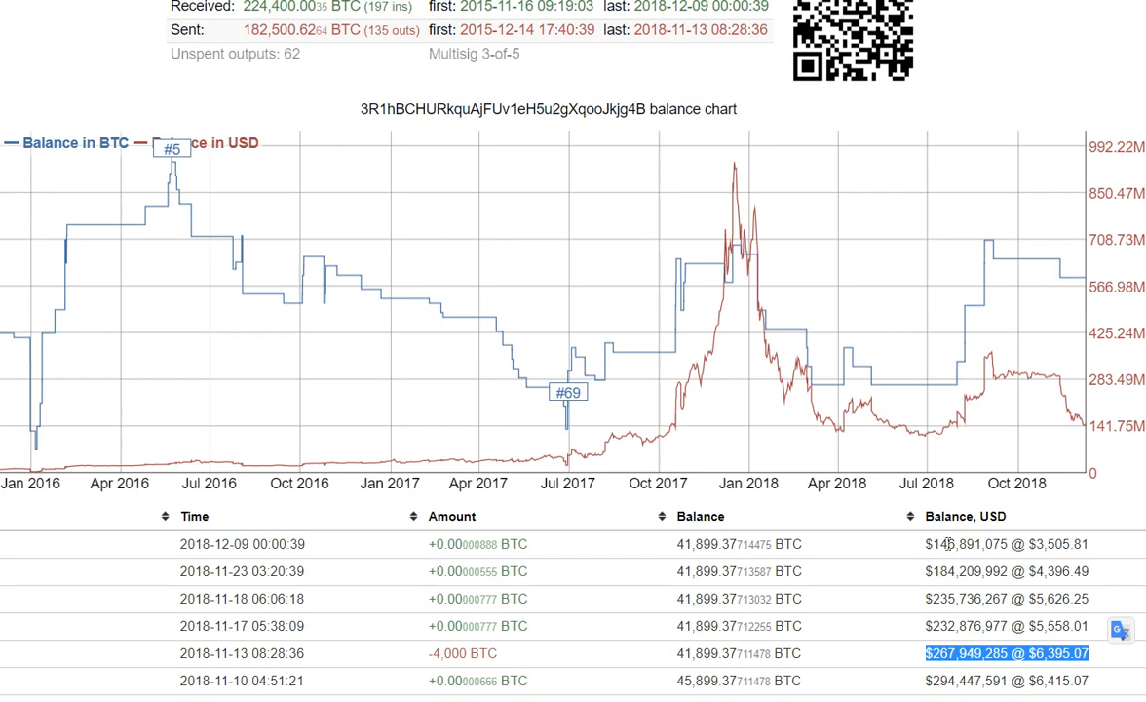
{"action": "mouse_move", "coordinate": [980, 560]}
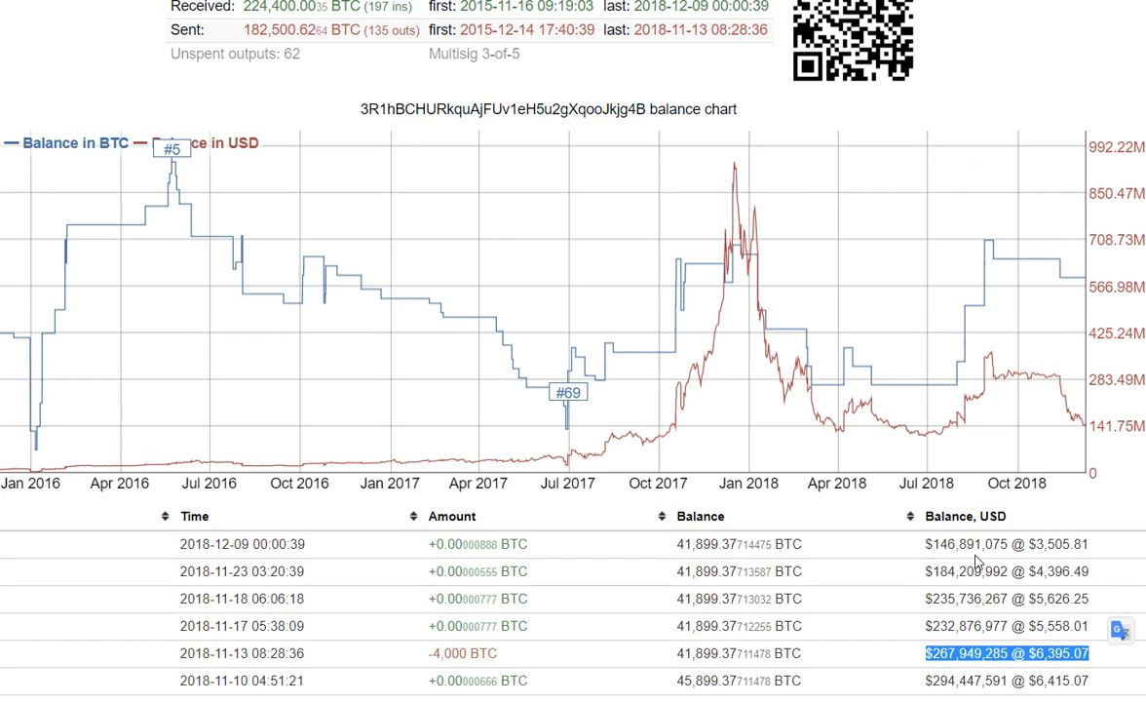
{"action": "mouse_move", "coordinate": [985, 561]}
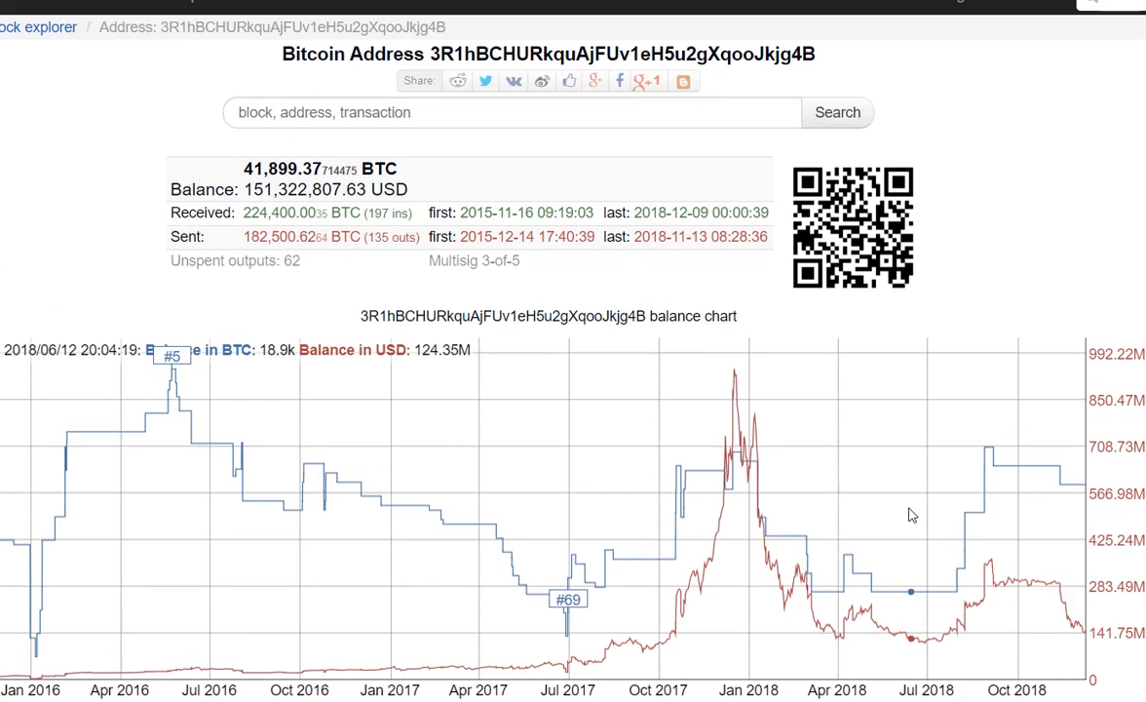
{"action": "mouse_move", "coordinate": [872, 395]}
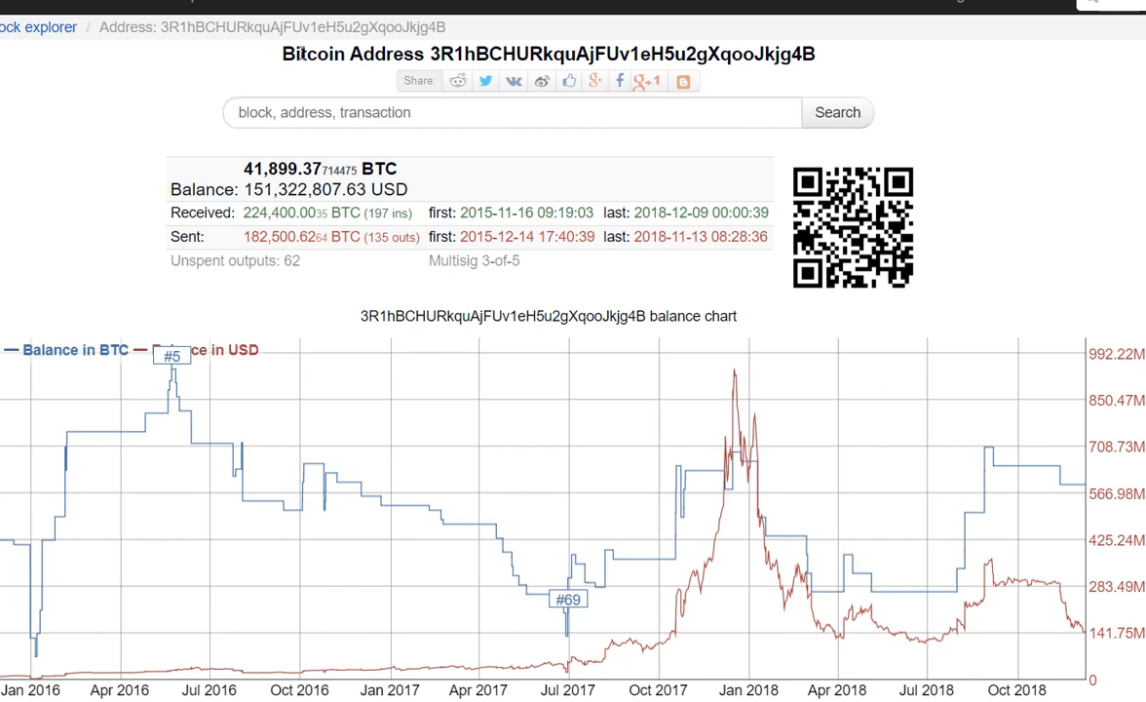
{"action": "mouse_move", "coordinate": [392, 2]}
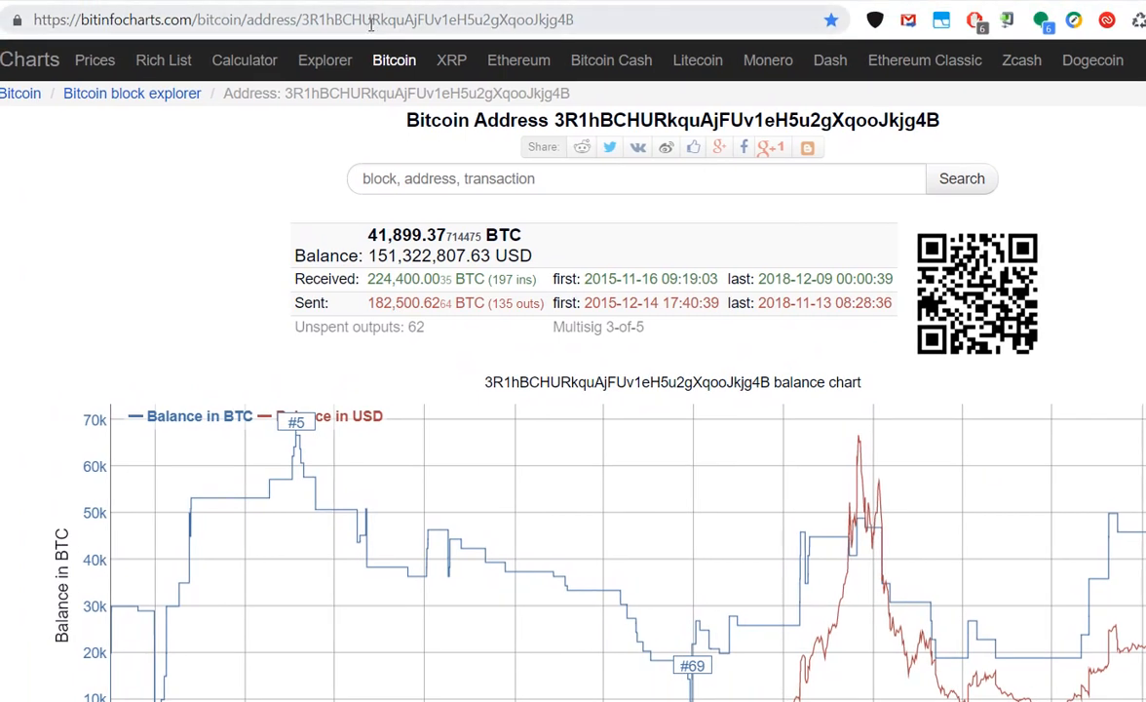
{"action": "mouse_move", "coordinate": [518, 60]}
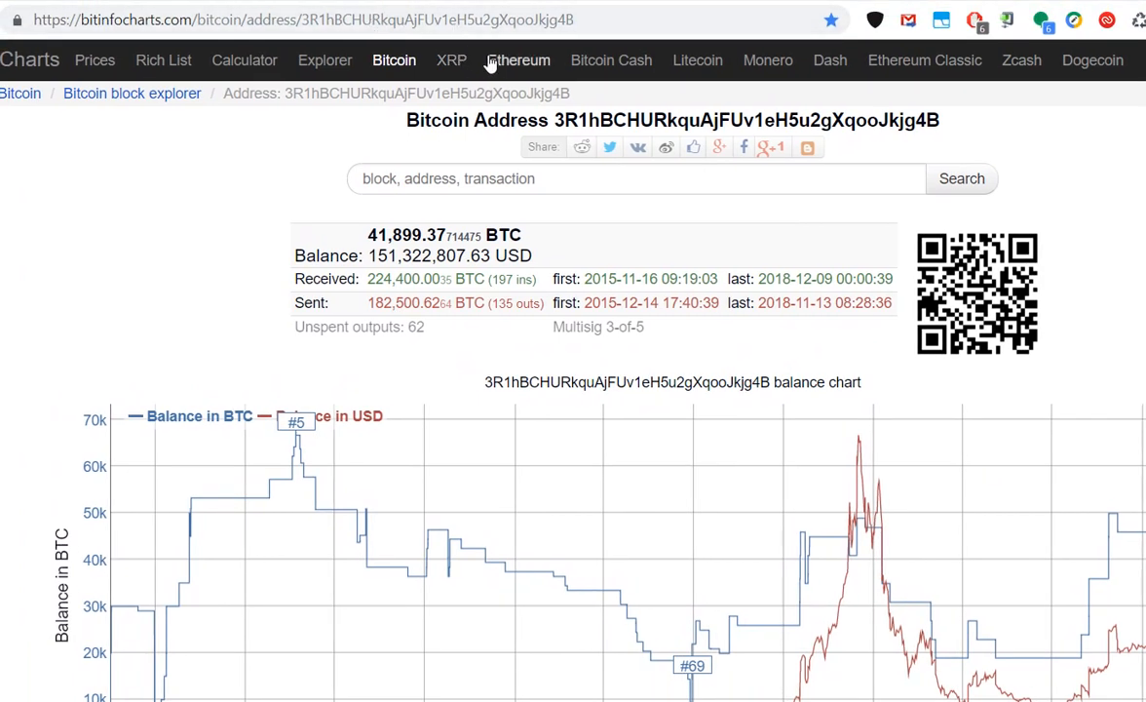
{"action": "mouse_move", "coordinate": [478, 169]}
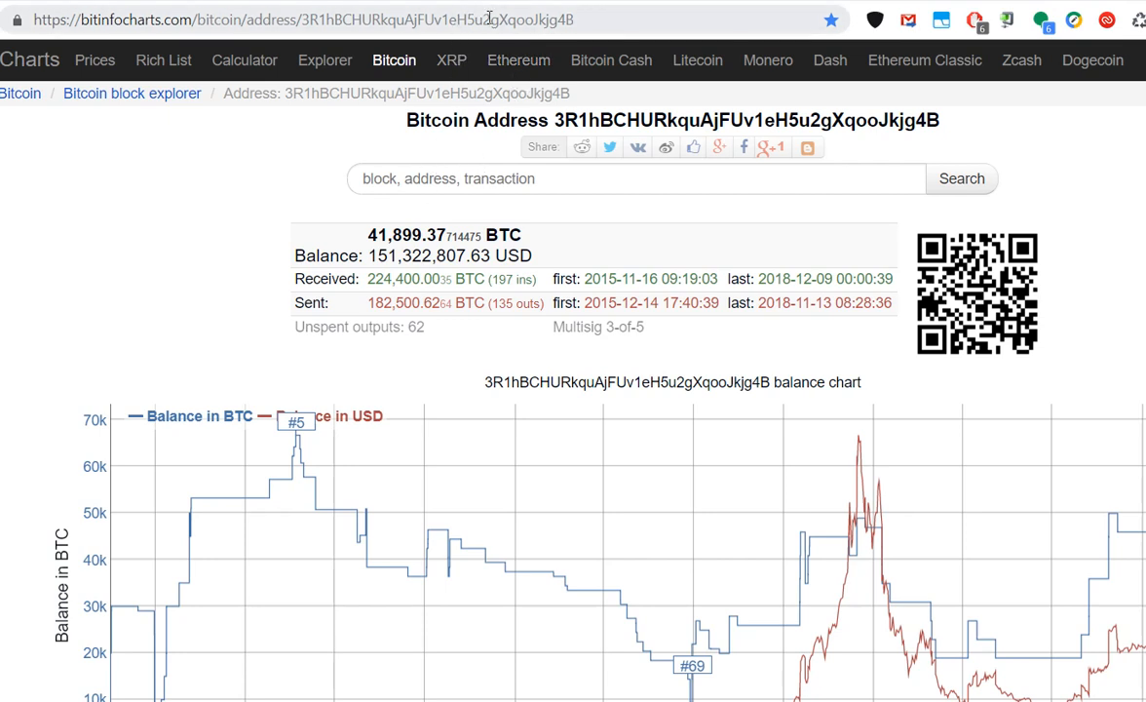
{"action": "left_click", "coordinate": [292, 19]}
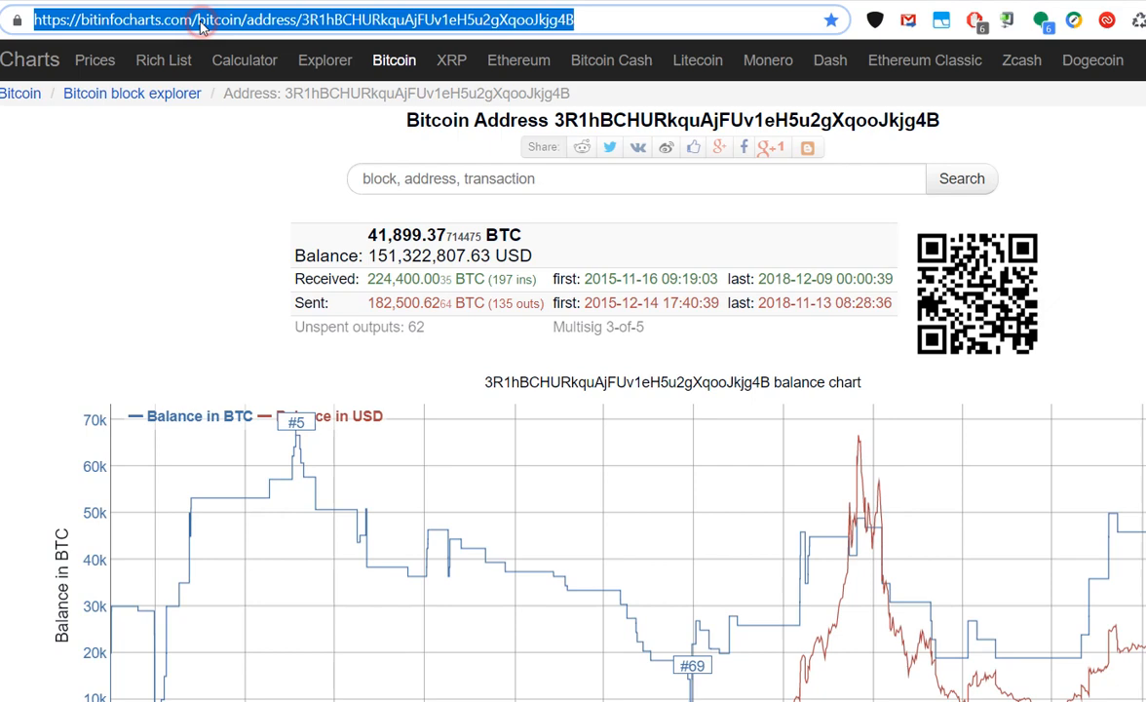
{"action": "mouse_move", "coordinate": [348, 34]}
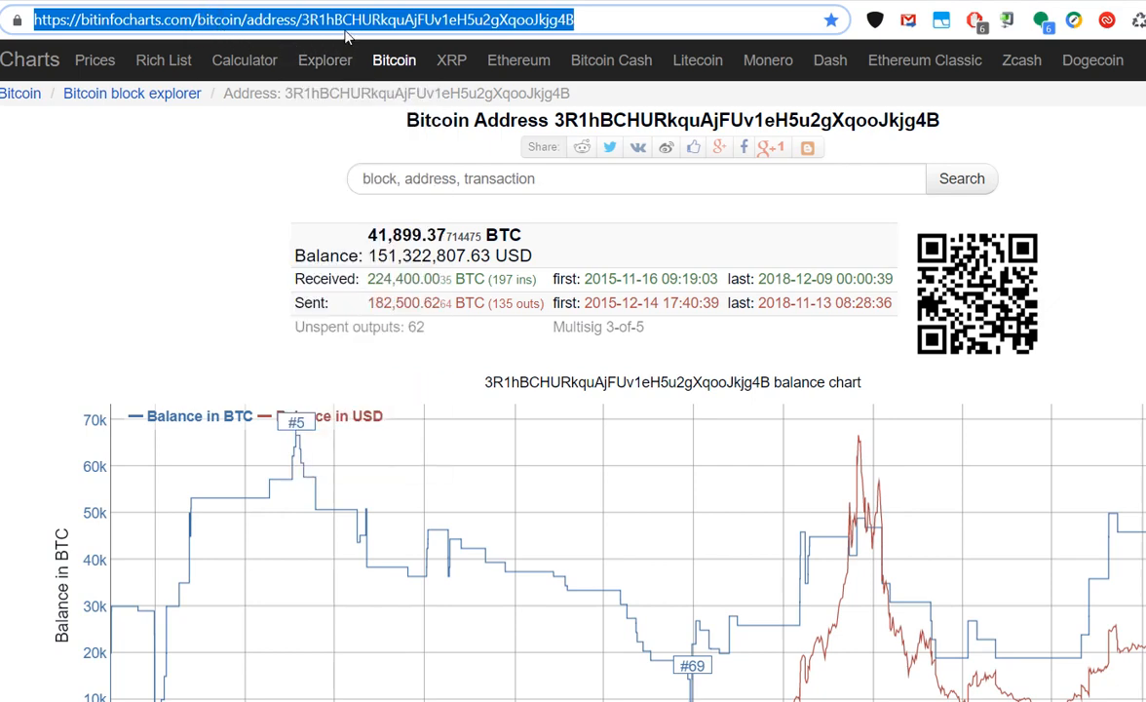
{"action": "mouse_move", "coordinate": [698, 60]}
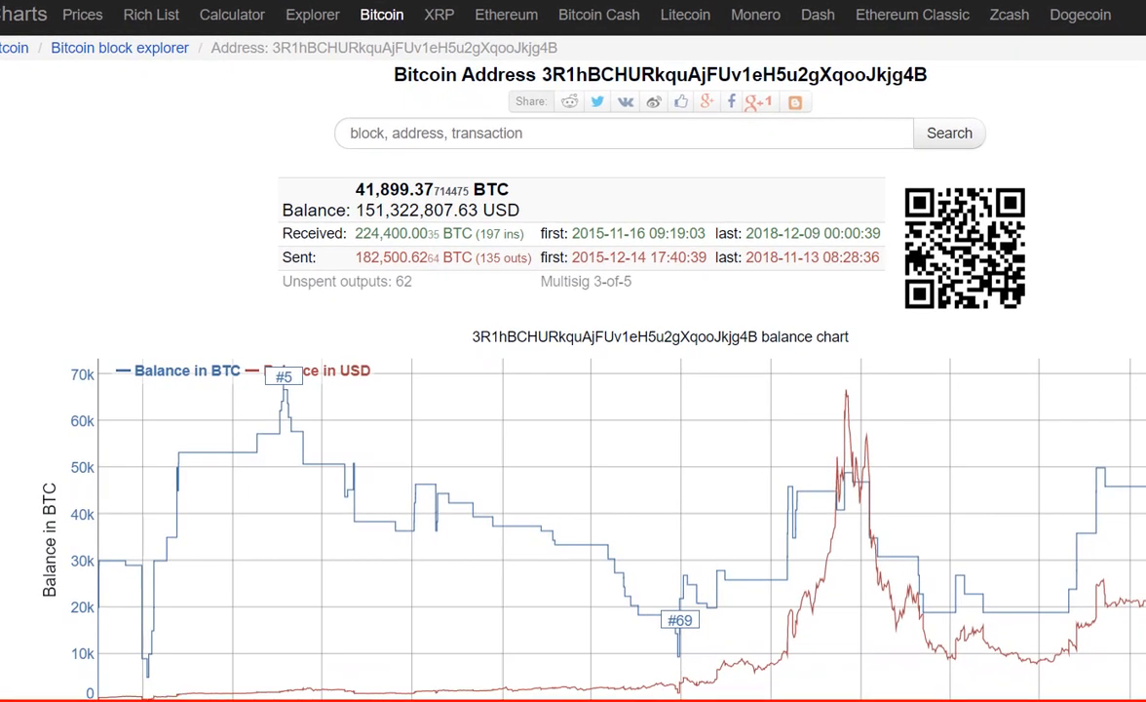
{"action": "left_click", "coordinate": [151, 14]}
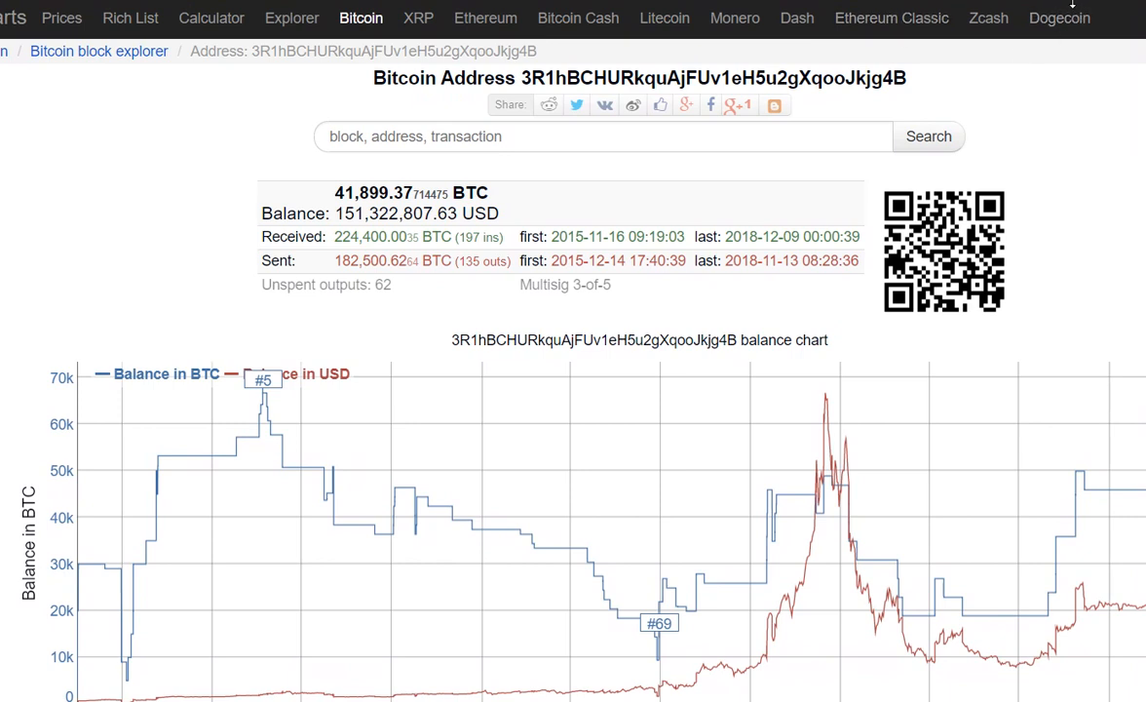
{"action": "mouse_move", "coordinate": [498, 96]}
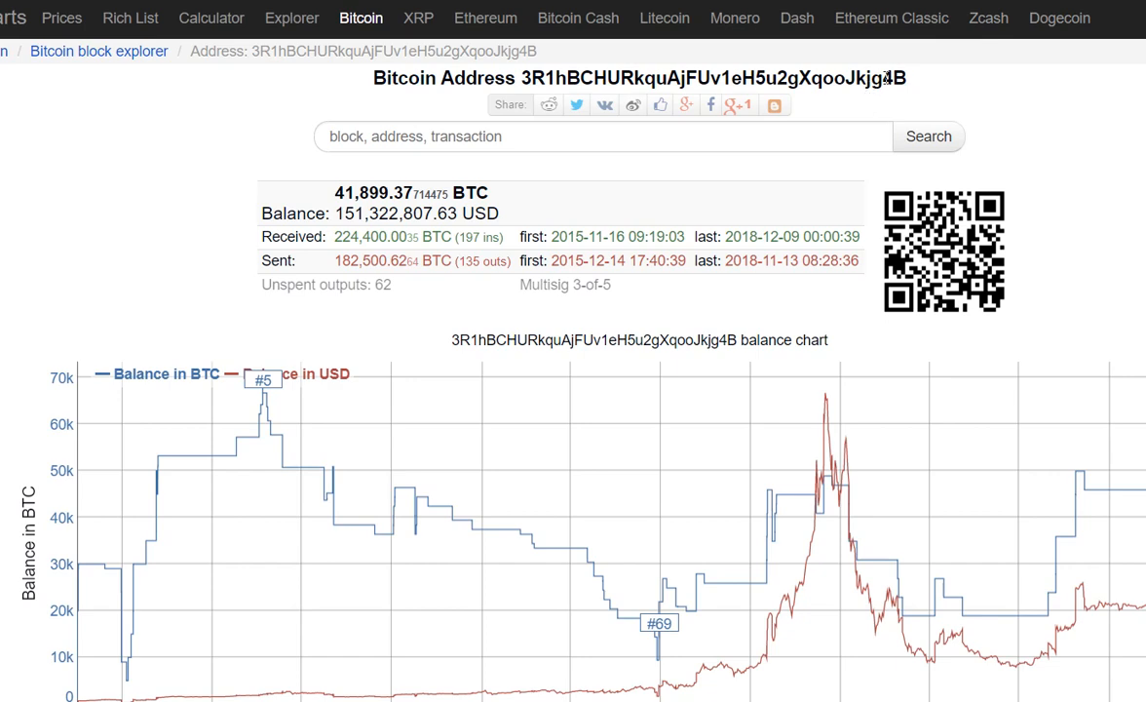
Open the Bitcoin rich list and scroll to ranks 8–19, showing rank 17 at 41,899 BTC
{"action": "left_click", "coordinate": [129, 18]}
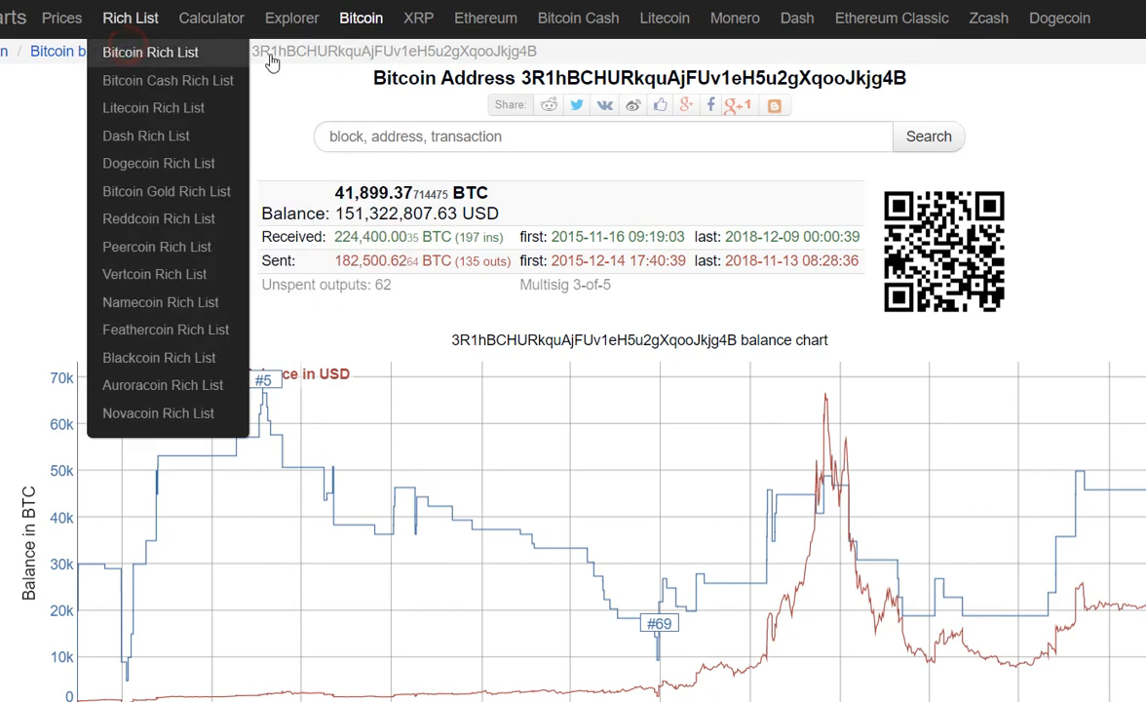
{"action": "left_click", "coordinate": [150, 52]}
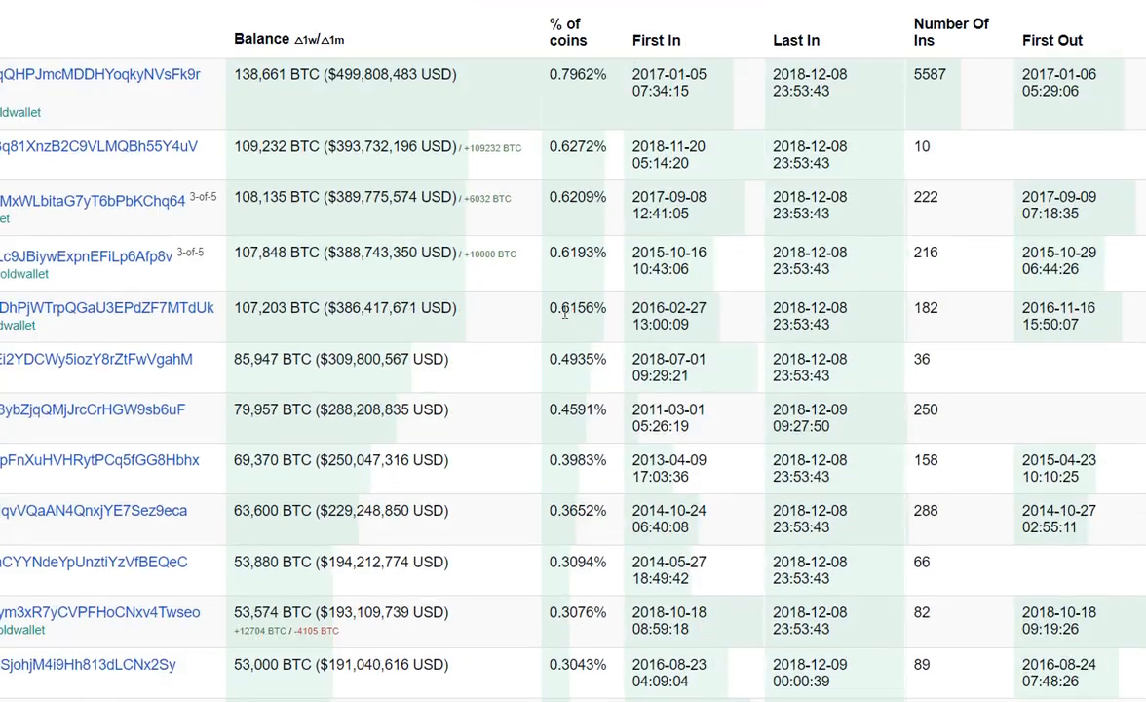
{"action": "scroll", "scroll_direction": "down", "scroll_amount": 3}
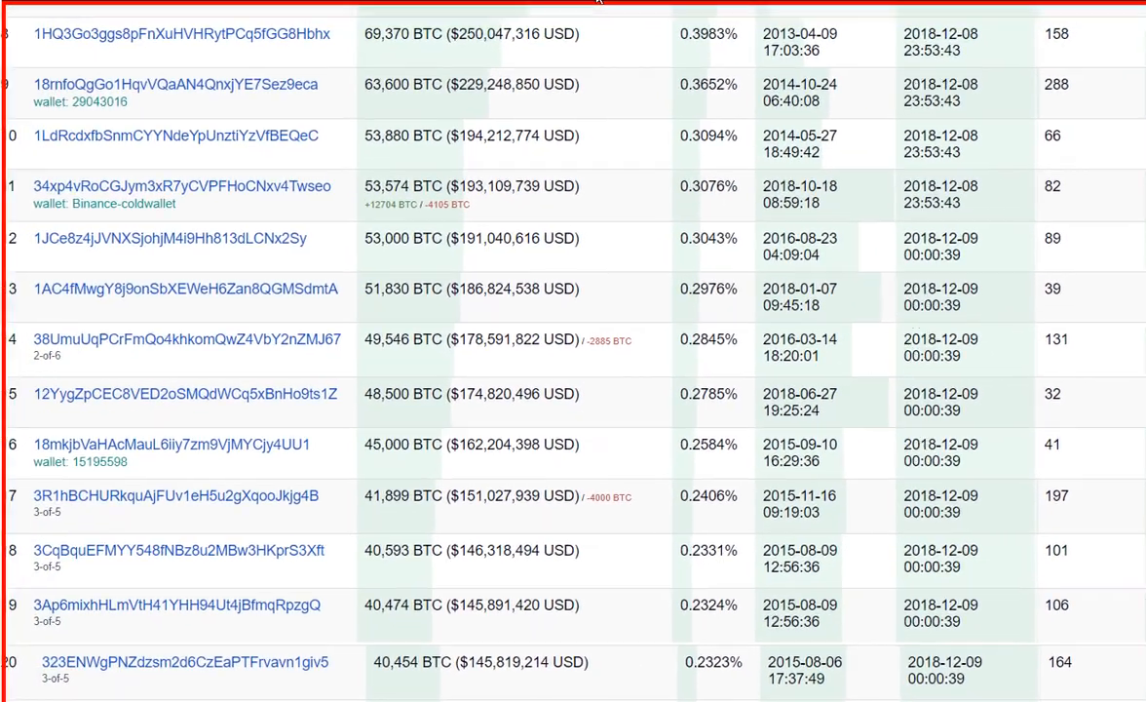
{"action": "scroll", "scroll_direction": "down", "scroll_amount": 3}
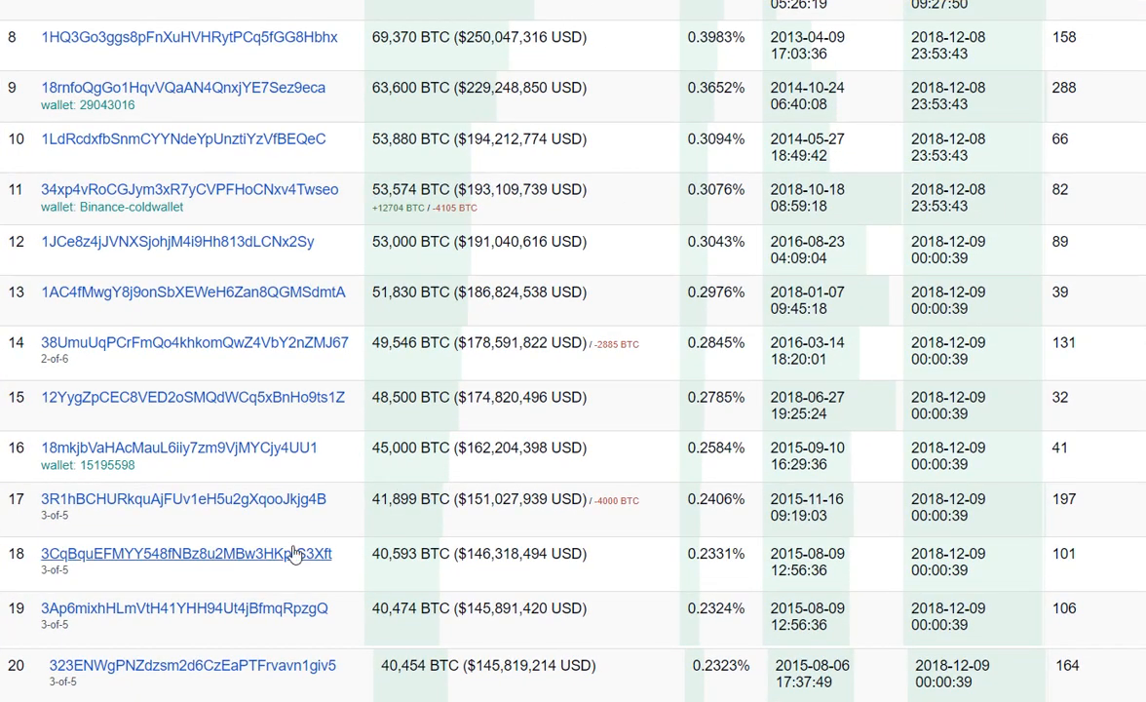
{"action": "mouse_move", "coordinate": [326, 527]}
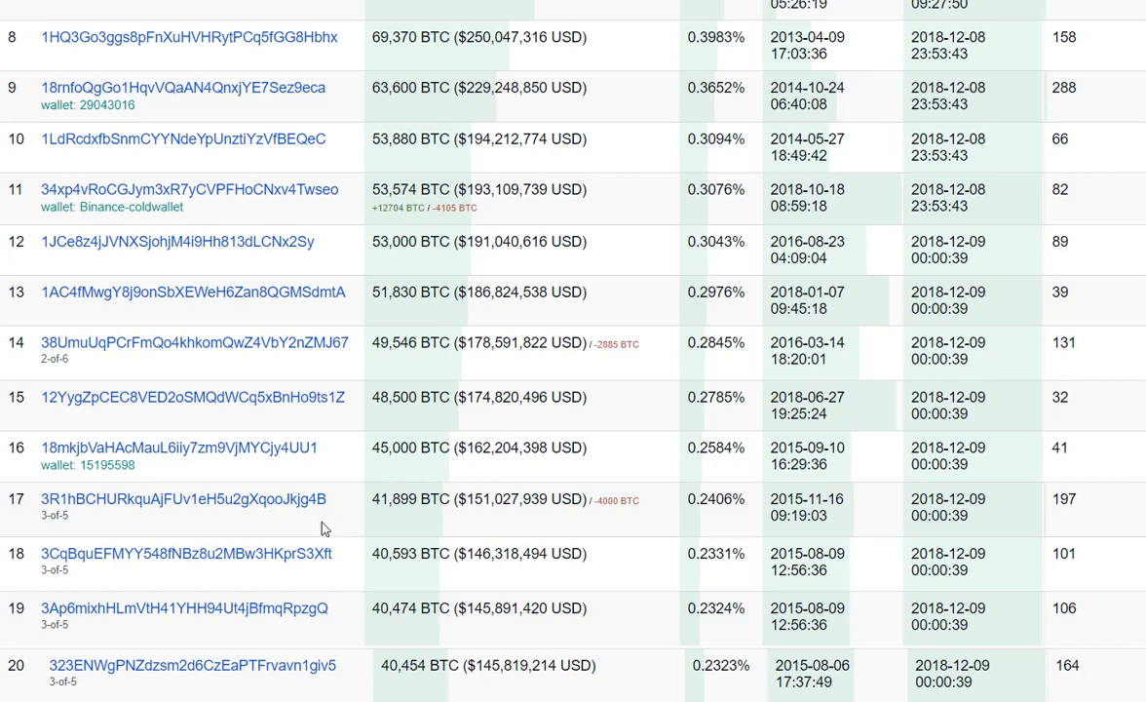
{"action": "mouse_move", "coordinate": [379, 528]}
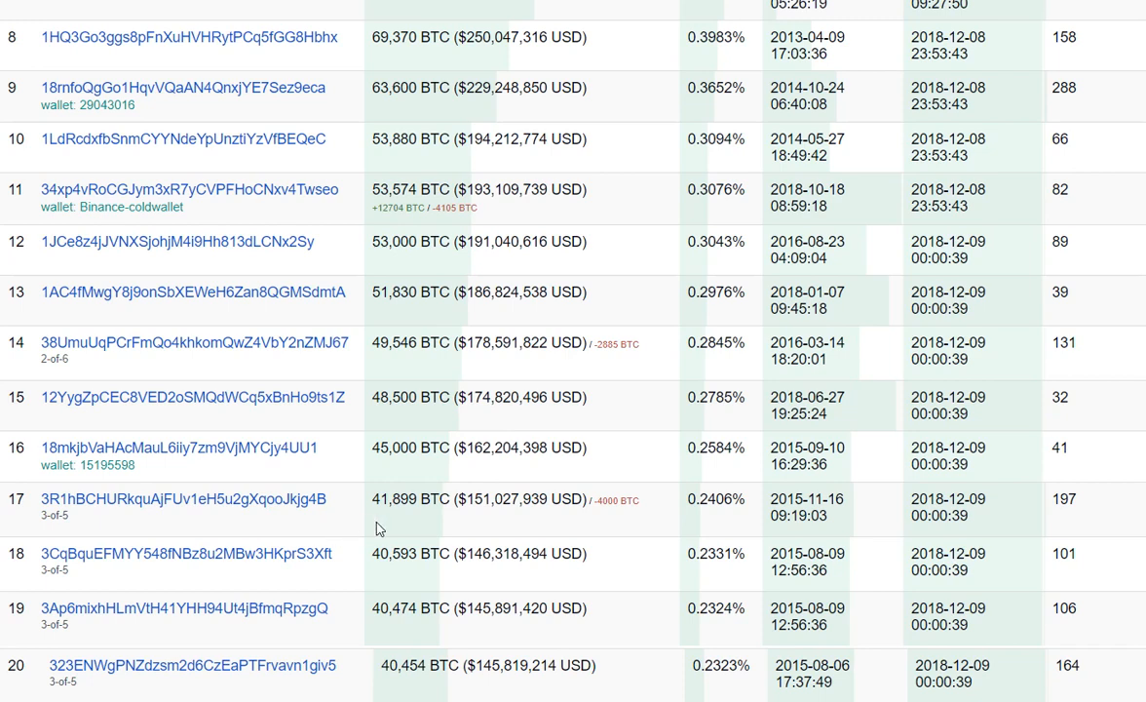
{"action": "mouse_move", "coordinate": [595, 414]}
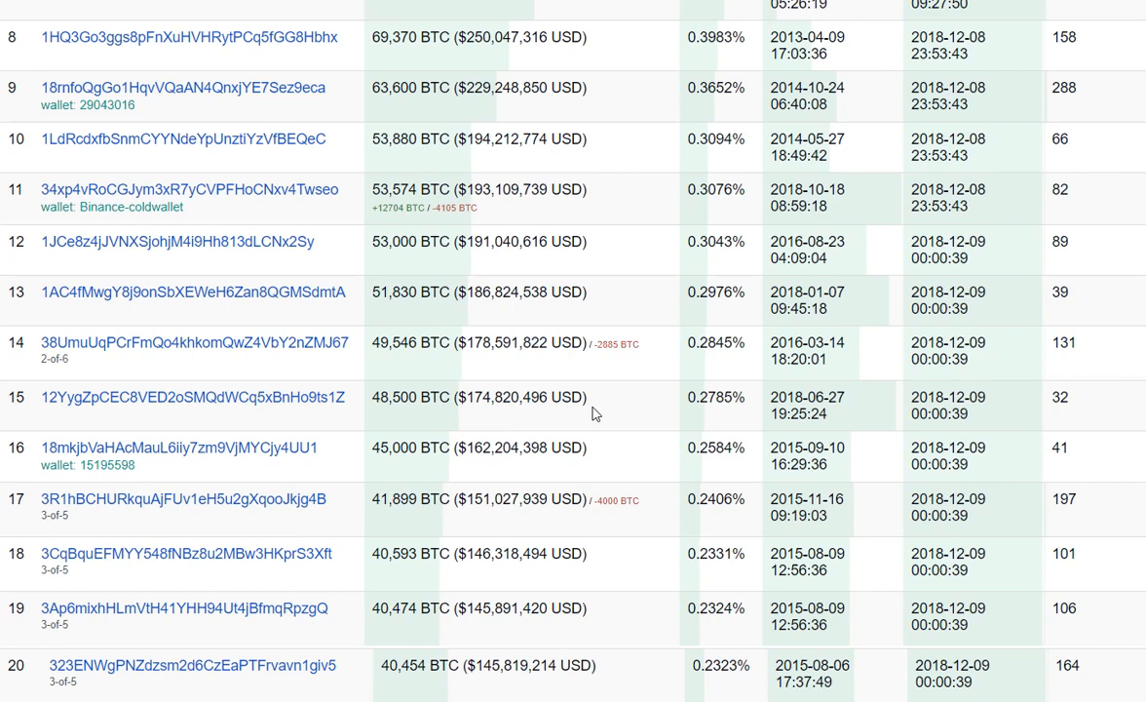
{"action": "scroll", "scroll_direction": "up", "scroll_amount": 3}
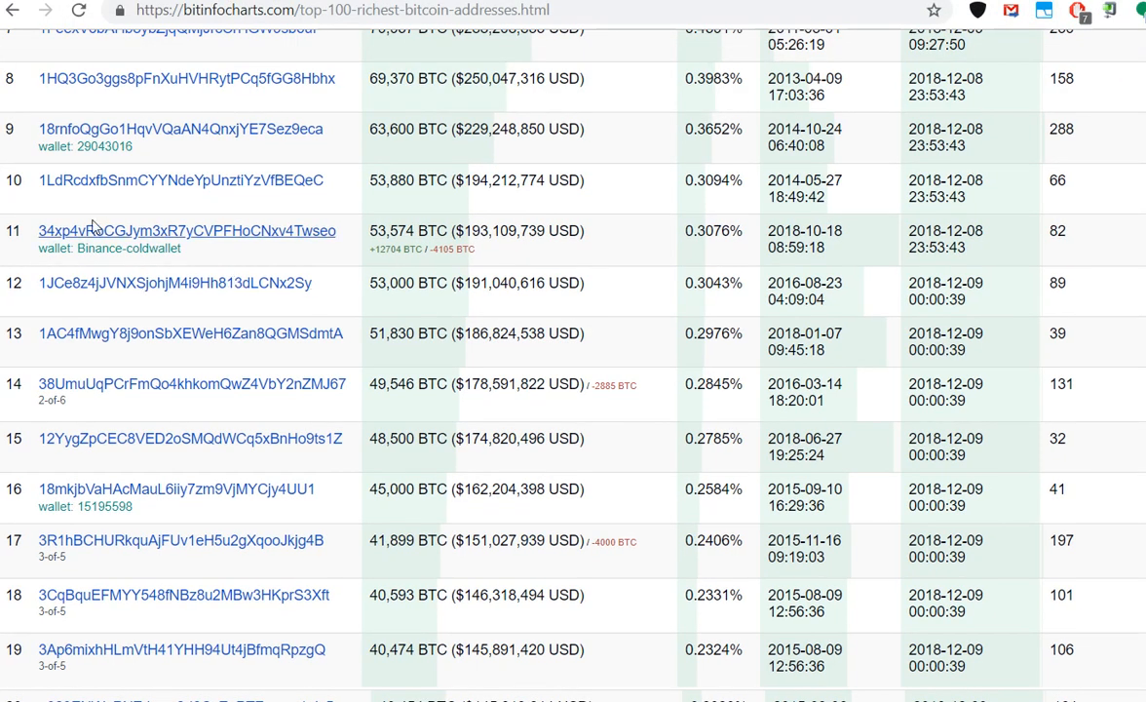
{"action": "mouse_move", "coordinate": [124, 199]}
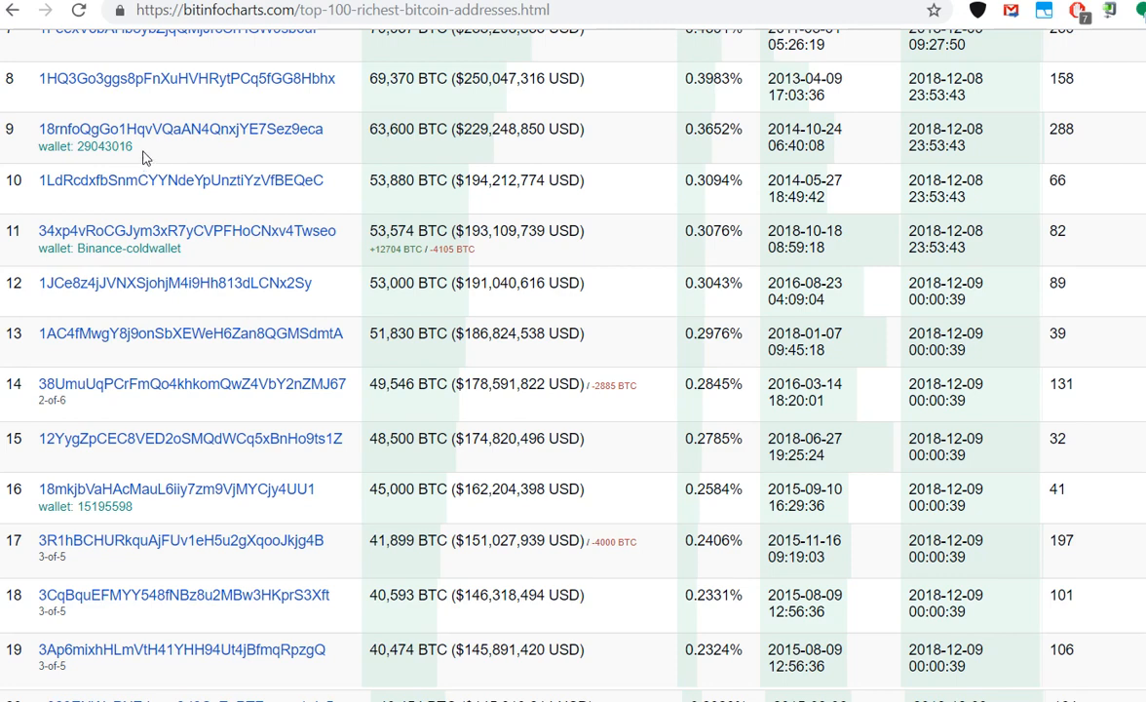
{"action": "mouse_move", "coordinate": [147, 161]}
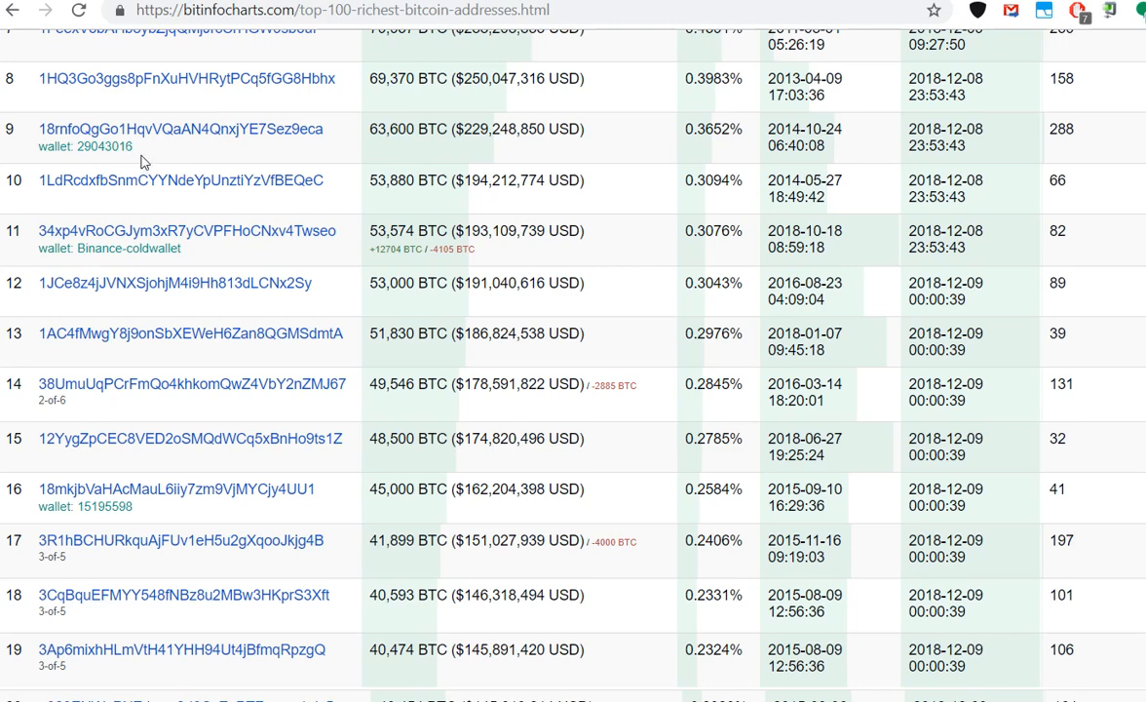
{"action": "mouse_move", "coordinate": [148, 166]}
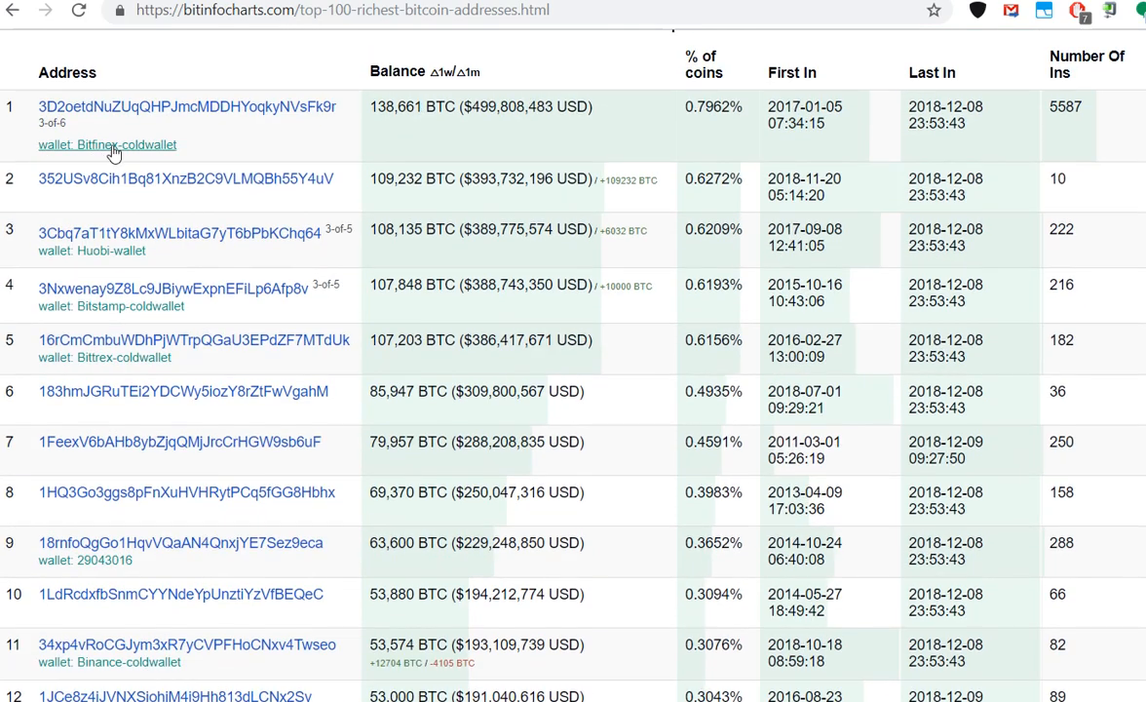
{"action": "mouse_move", "coordinate": [102, 158]}
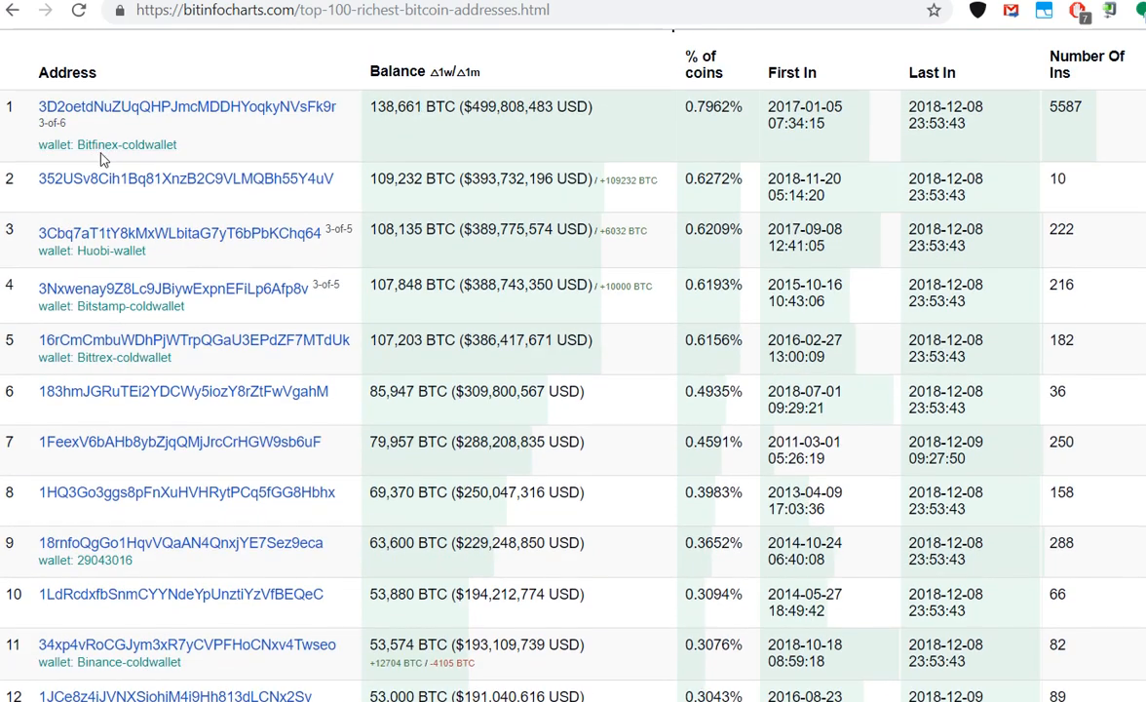
{"action": "mouse_move", "coordinate": [136, 322]}
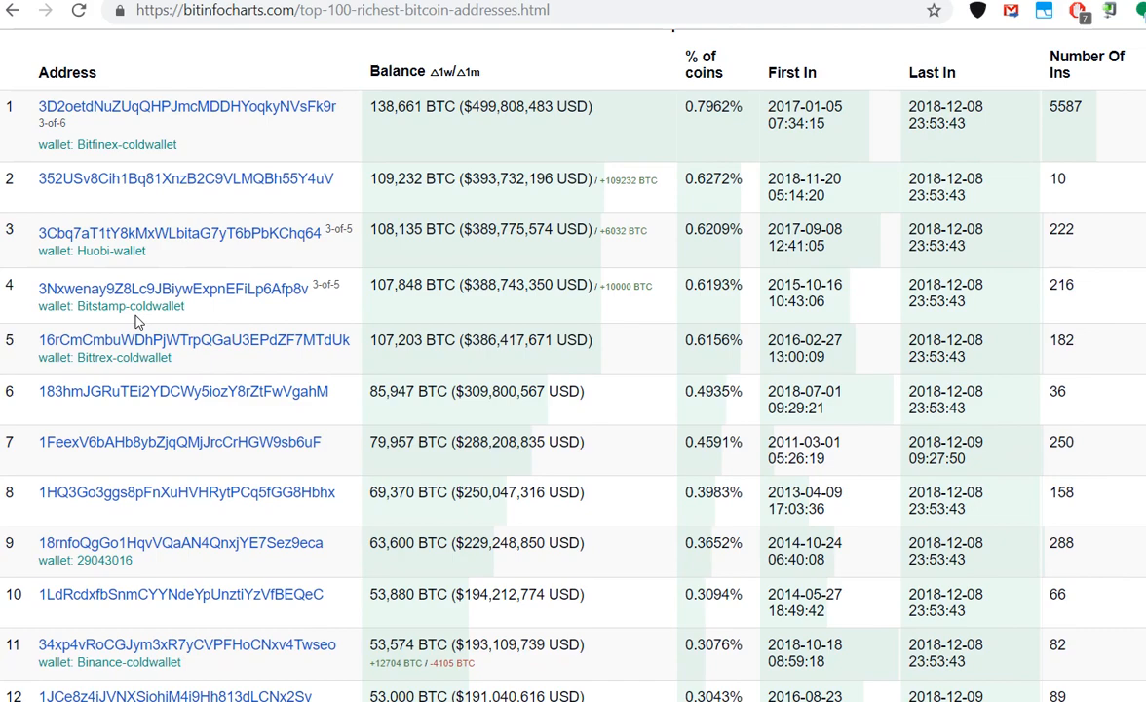
Scroll the rich list down to ranks 12–23, keeping the 41,899 BTC address in view
{"action": "scroll", "scroll_direction": "down", "scroll_amount": 3}
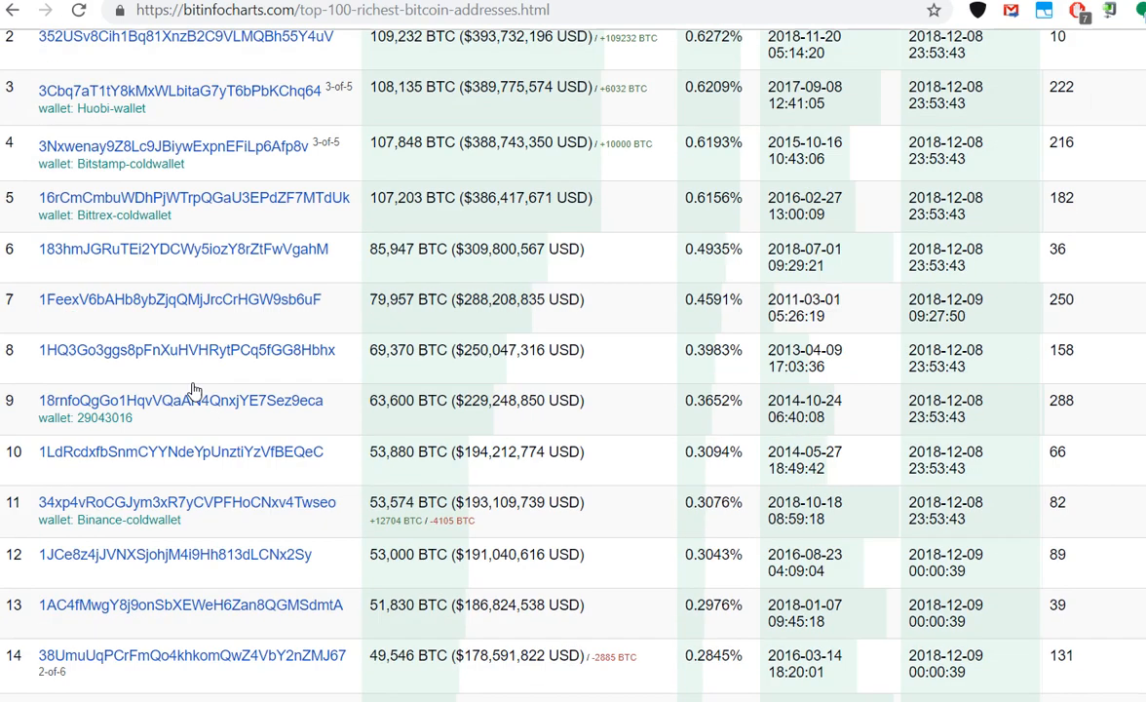
{"action": "scroll", "scroll_direction": "down", "scroll_amount": 3}
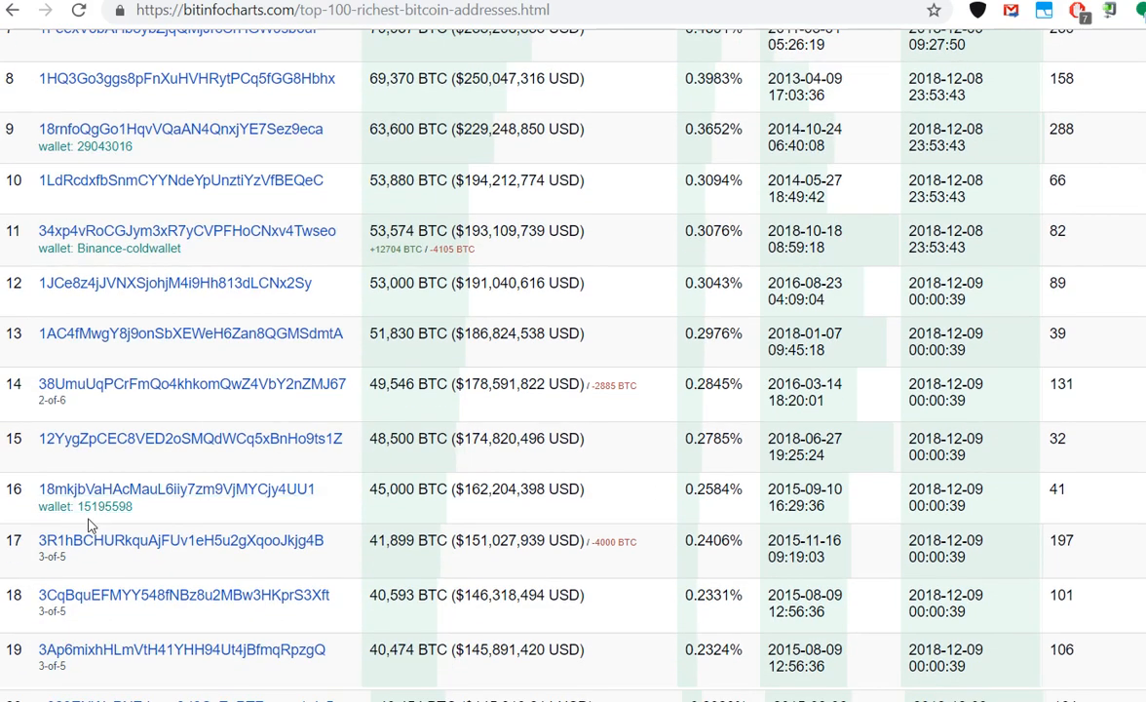
{"action": "scroll", "scroll_direction": "down", "scroll_amount": 3}
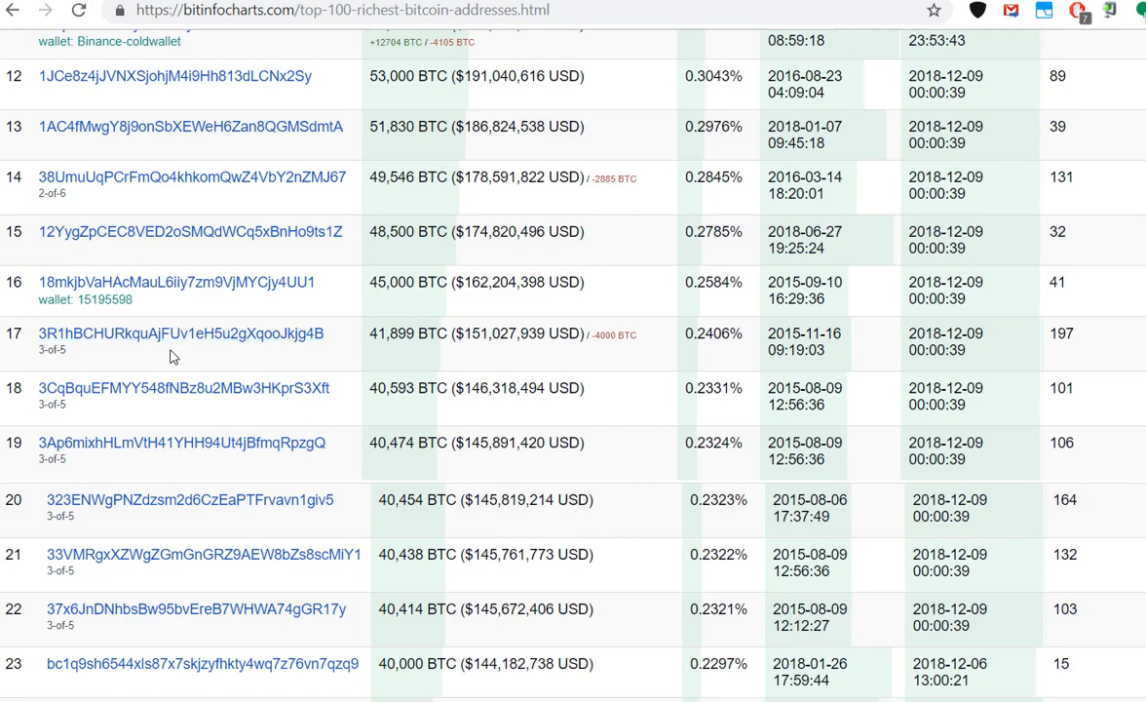
{"action": "mouse_move", "coordinate": [696, 637]}
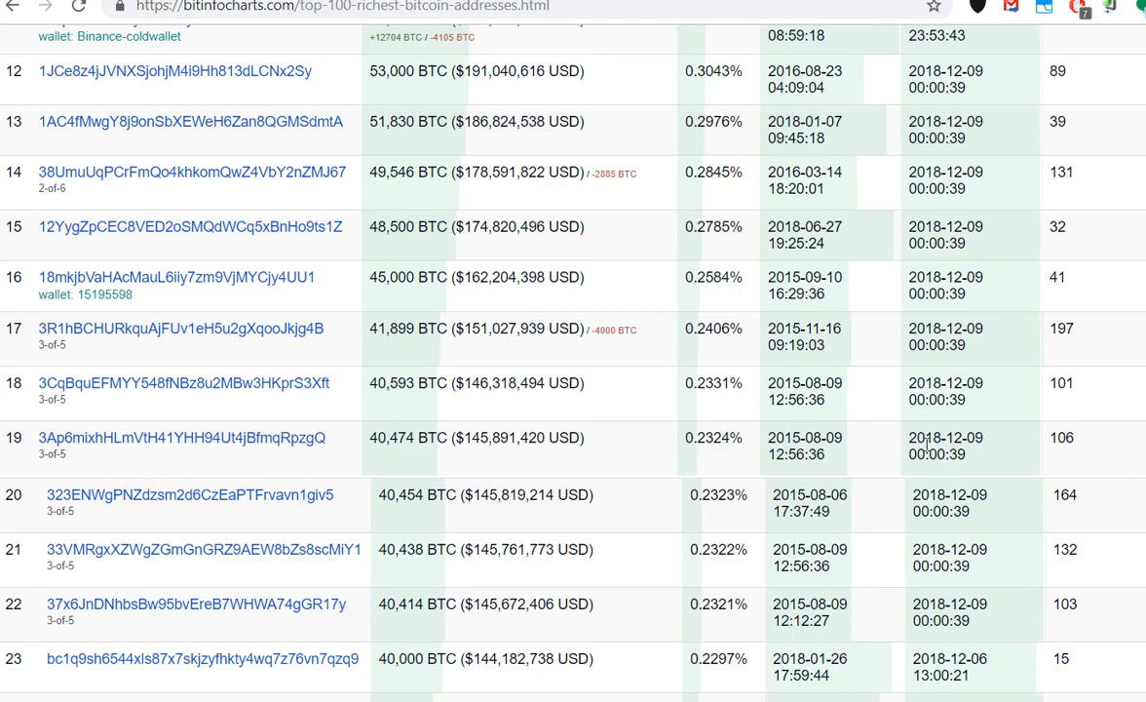
{"action": "mouse_move", "coordinate": [751, 3]}
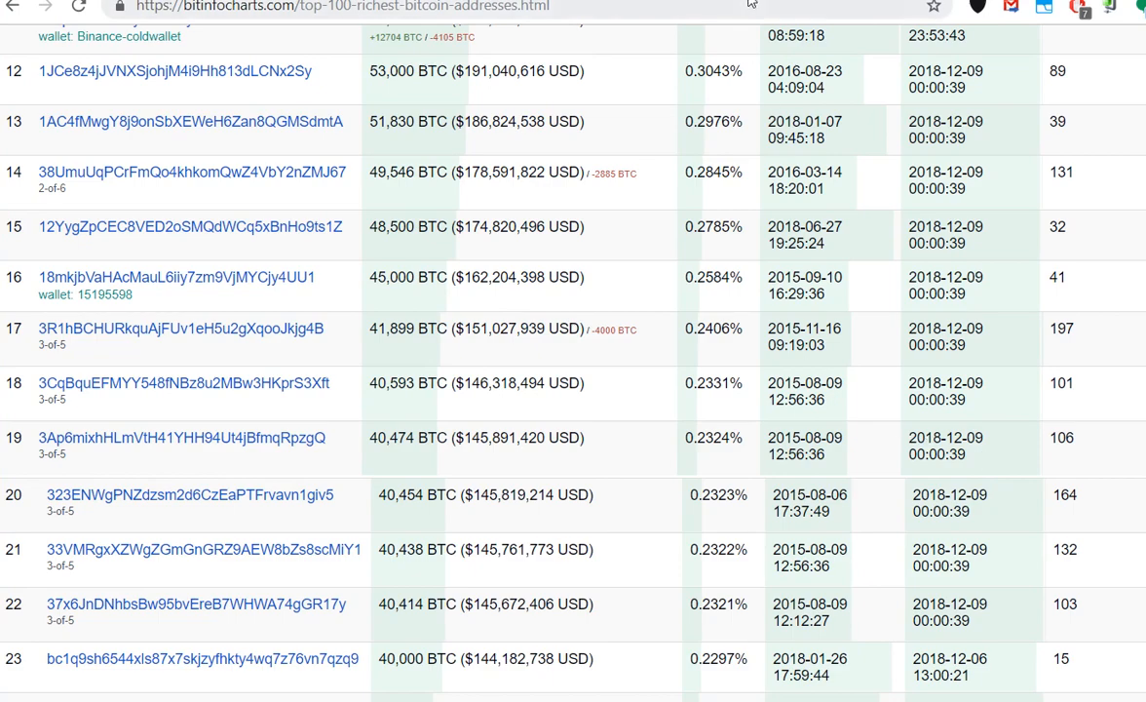
Scroll the rich list right to the date columns, showing 2015-12-14 and 2018-11-13
{"action": "scroll", "scroll_direction": "right", "scroll_amount": 3}
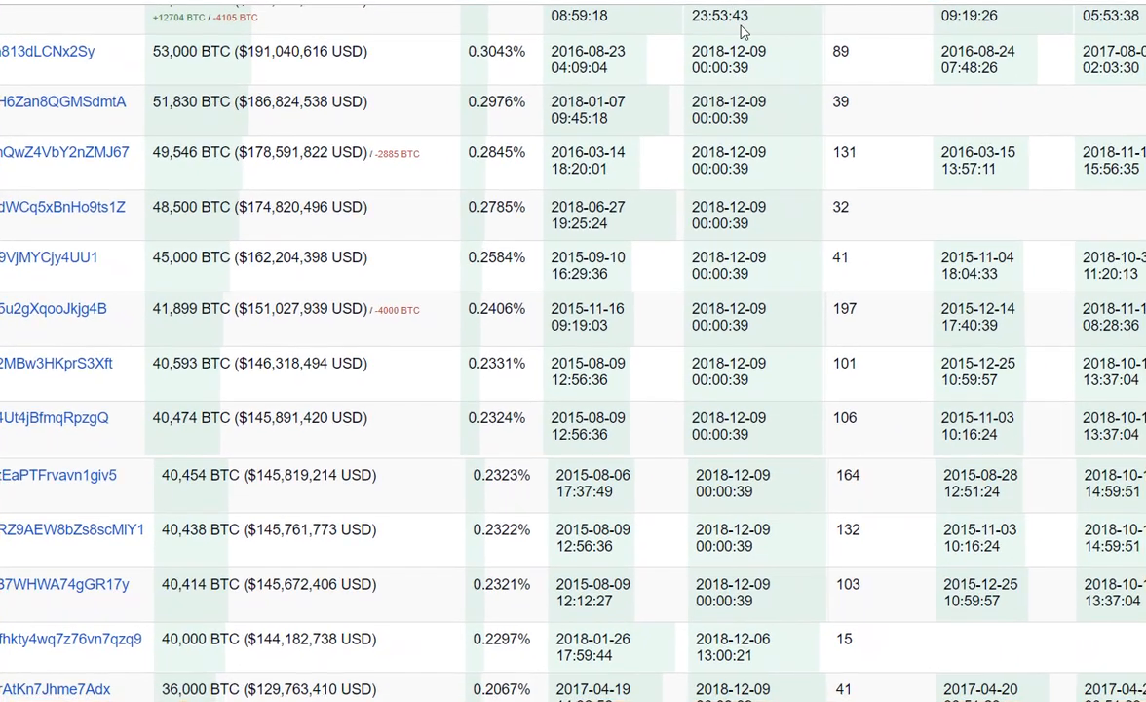
{"action": "mouse_move", "coordinate": [834, 239]}
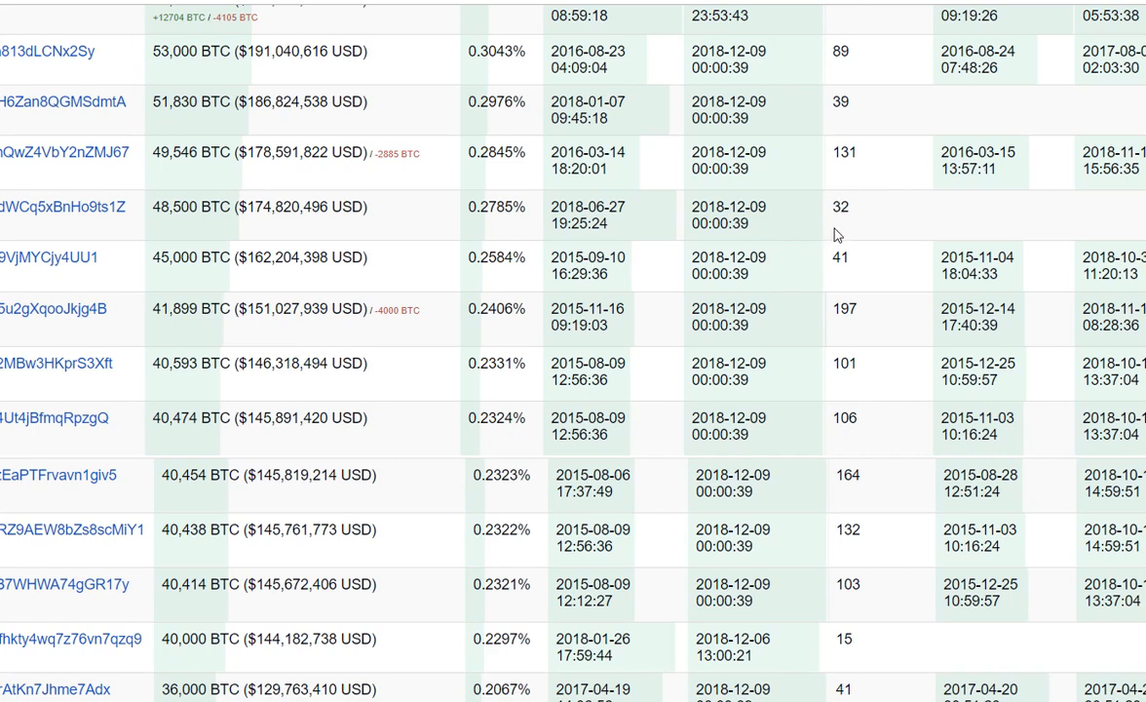
{"action": "mouse_move", "coordinate": [839, 256]}
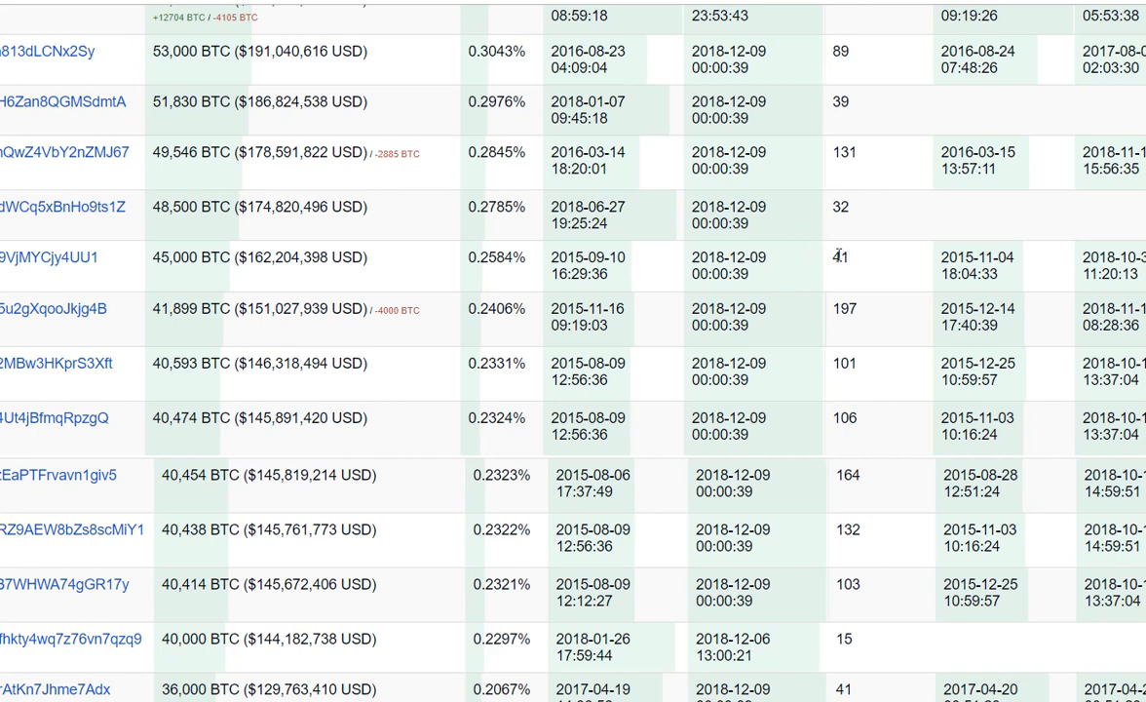
{"action": "mouse_move", "coordinate": [834, 263]}
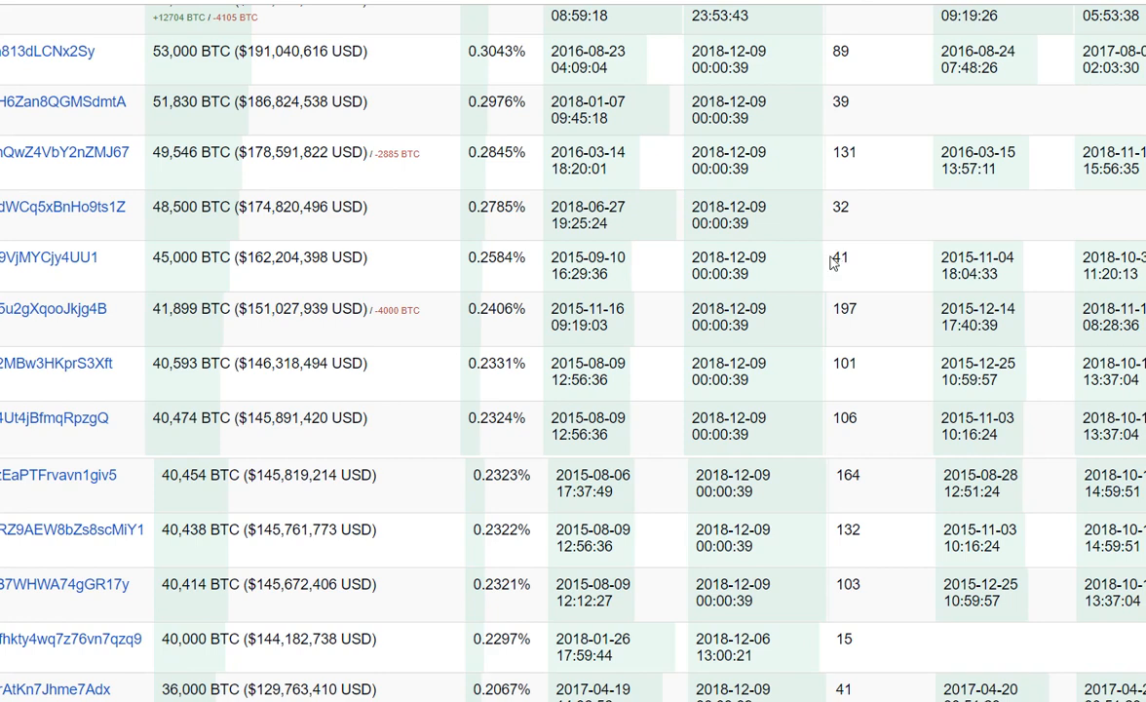
{"action": "mouse_move", "coordinate": [568, 142]}
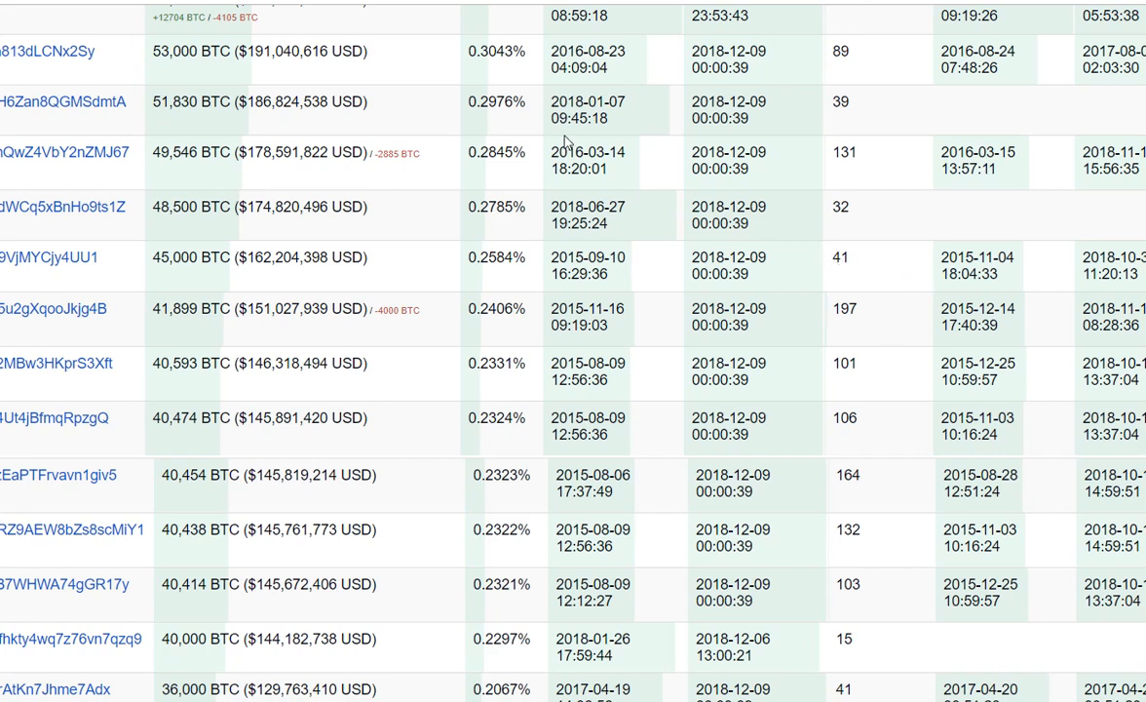
{"action": "mouse_move", "coordinate": [581, 3]}
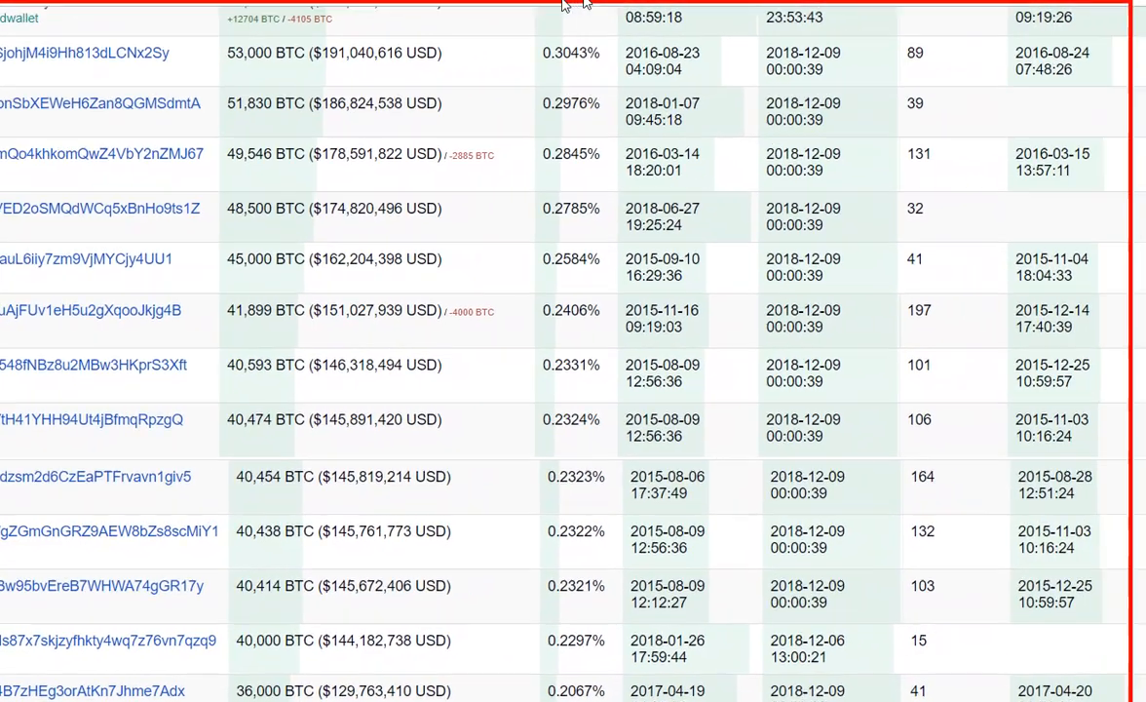
{"action": "scroll", "scroll_direction": "right", "scroll_amount": 3}
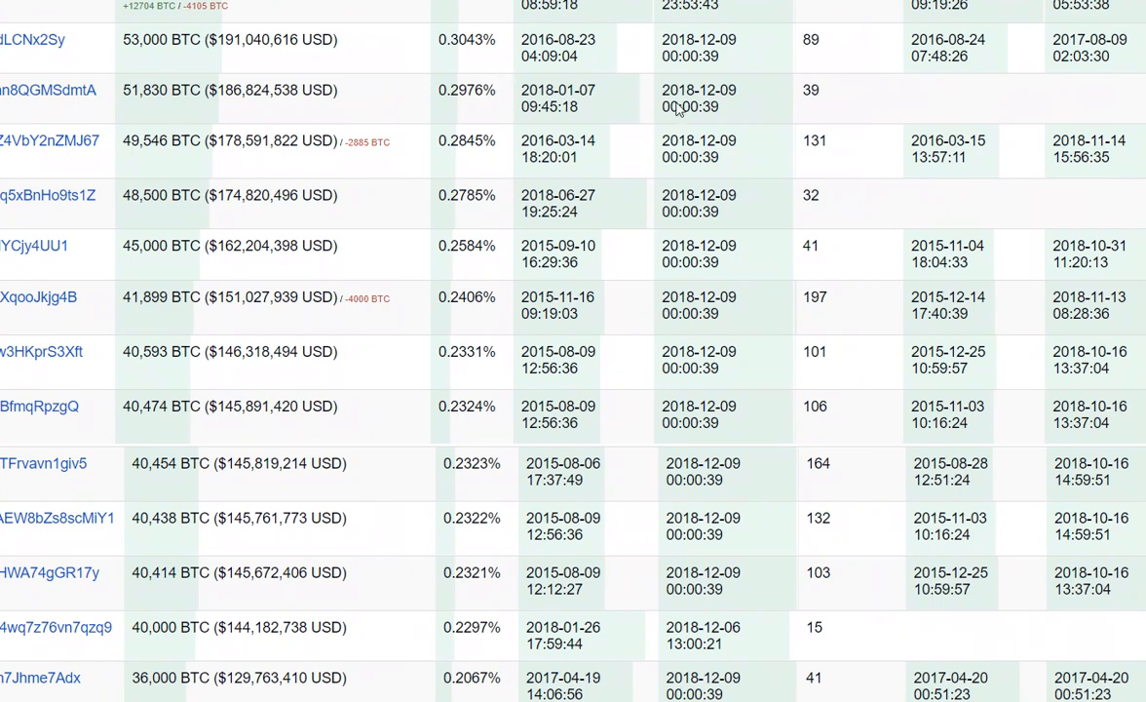
{"action": "mouse_move", "coordinate": [725, 118]}
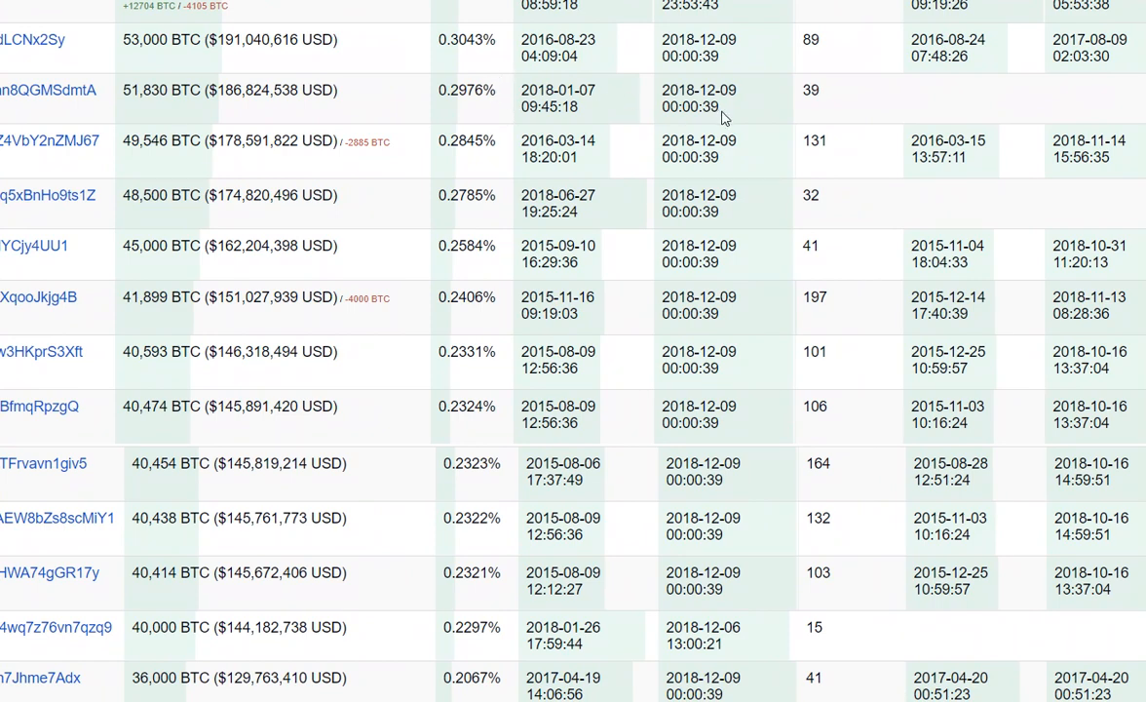
{"action": "mouse_move", "coordinate": [841, 129]}
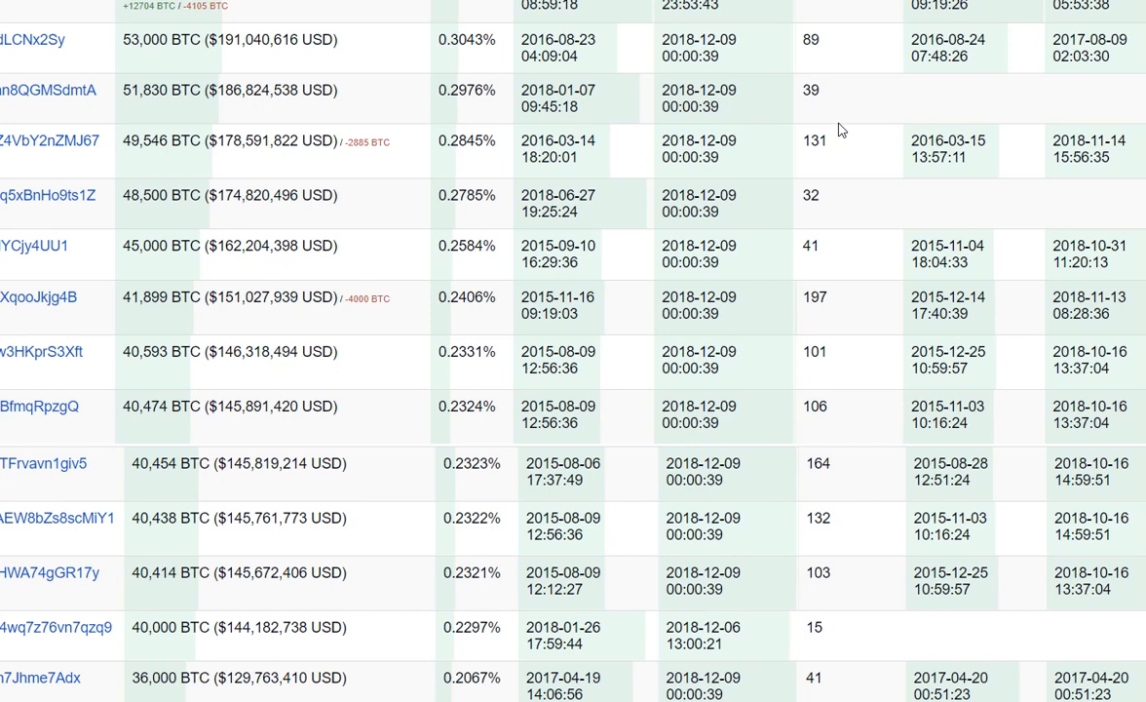